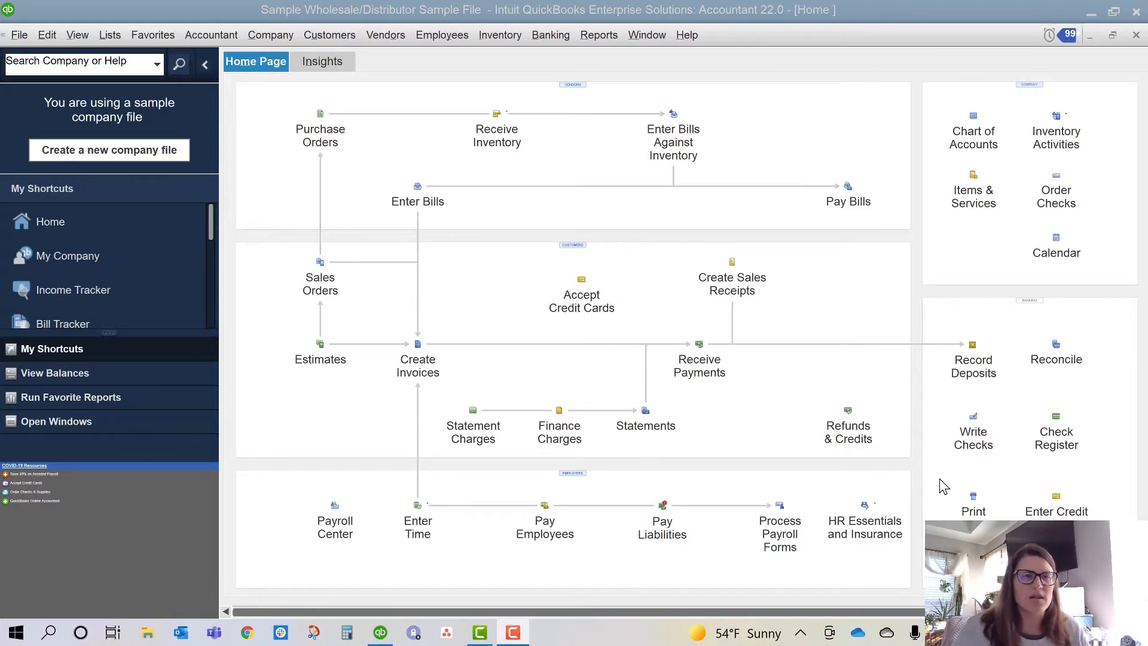
{"action": "mouse_move", "coordinate": [60, 114]}
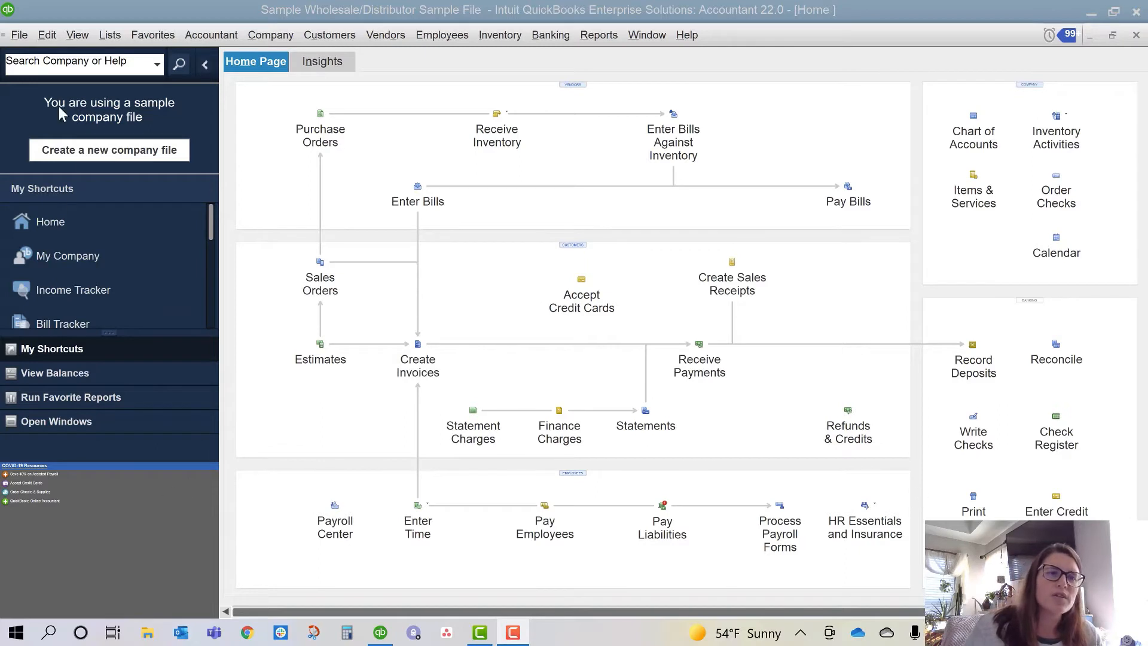
Step: Open the Edit menu from the home page's menu bar
{"action": "left_click", "coordinate": [46, 35]}
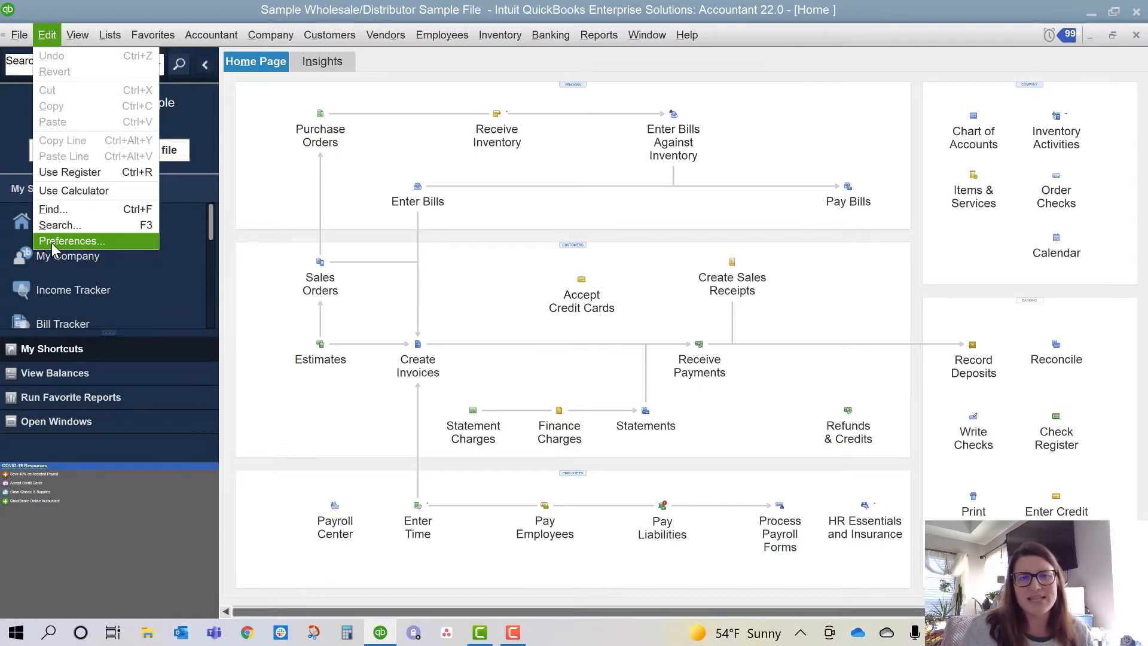
Step: Open Preferences on Items & Inventory company preferences, showing inventory and purchase orders active
{"action": "left_click", "coordinate": [71, 241]}
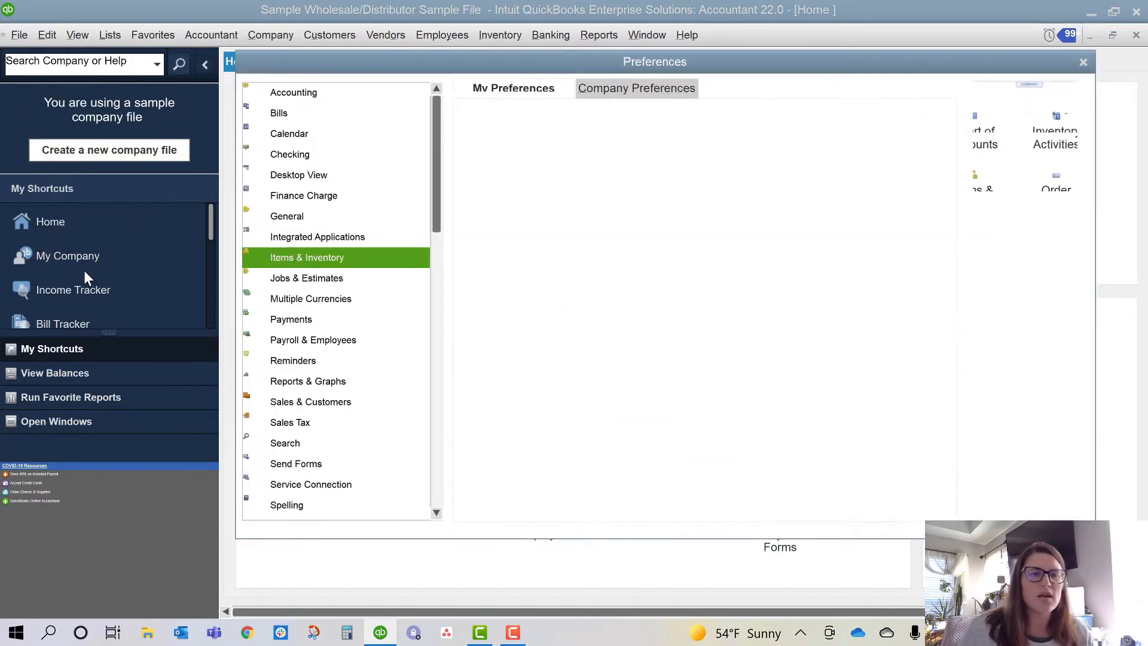
{"action": "left_click", "coordinate": [306, 258]}
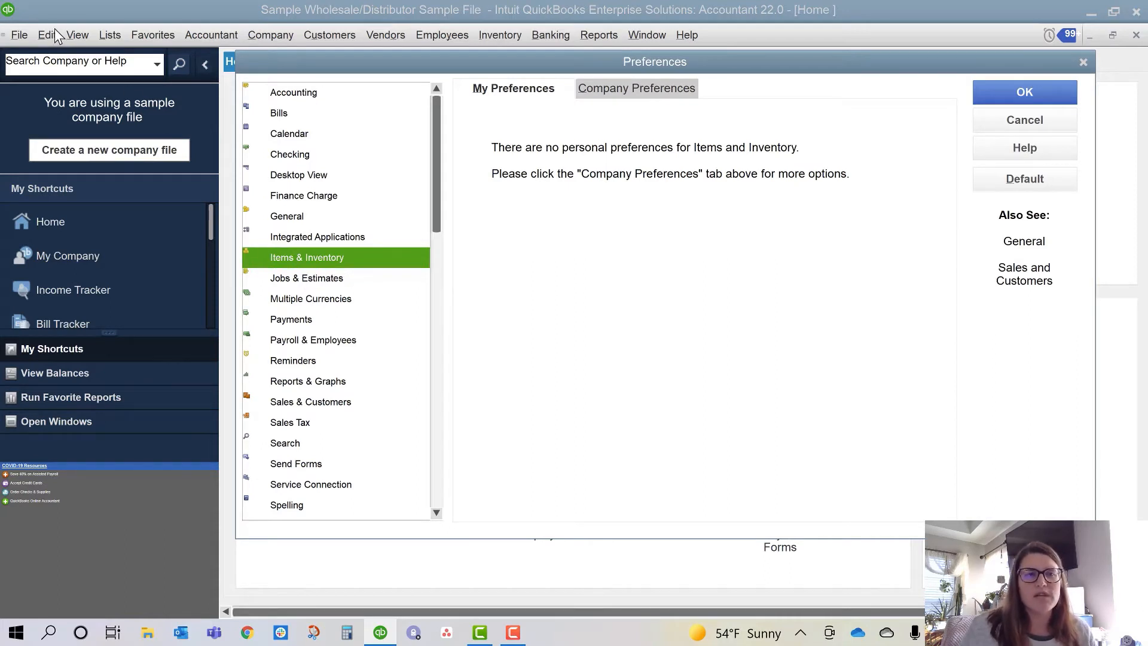
{"action": "mouse_move", "coordinate": [327, 247]}
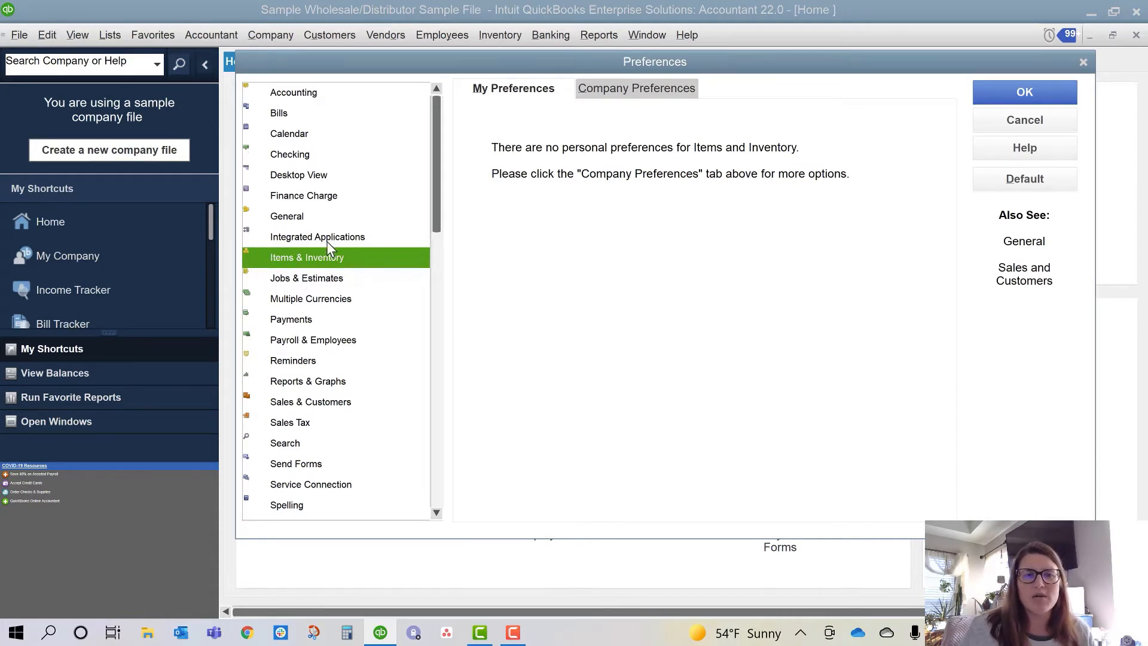
{"action": "left_click", "coordinate": [636, 88]}
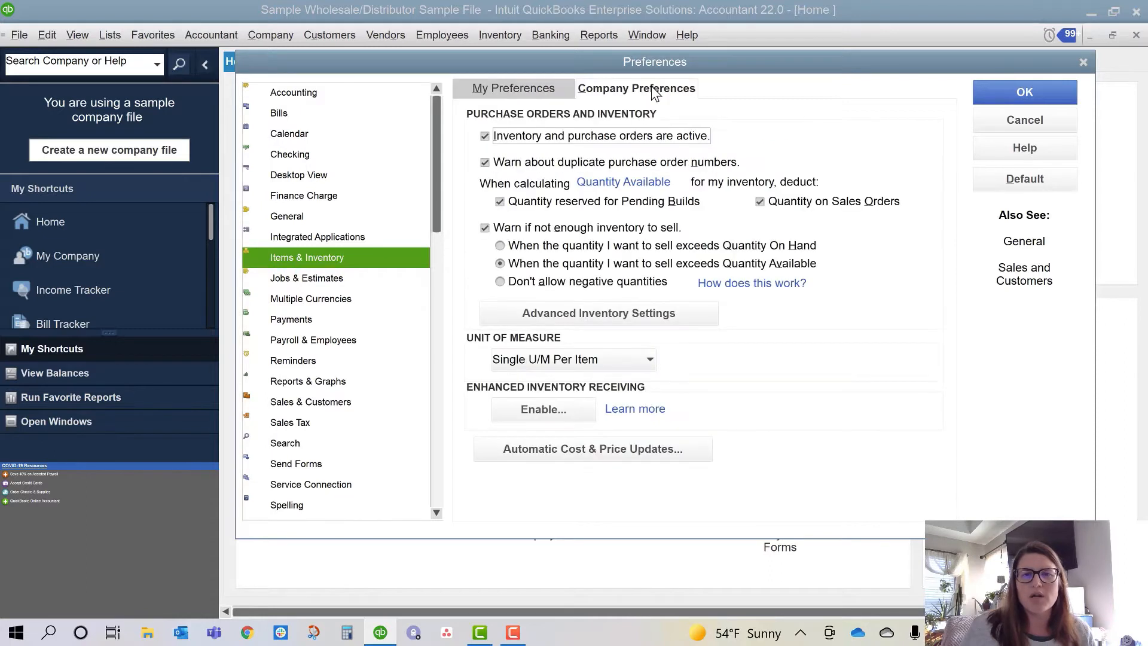
{"action": "mouse_move", "coordinate": [753, 375]}
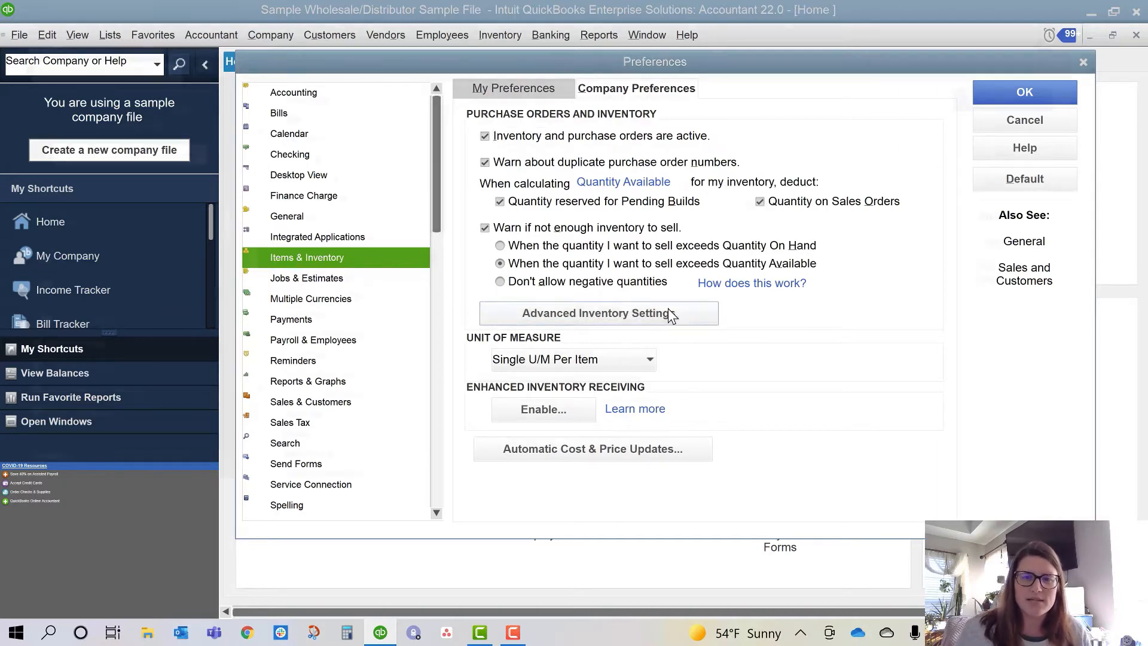
Step: Open Advanced Inventory Settings on Site Operations, with fulfillment and purchase order worksheets enabled
{"action": "left_click", "coordinate": [597, 313]}
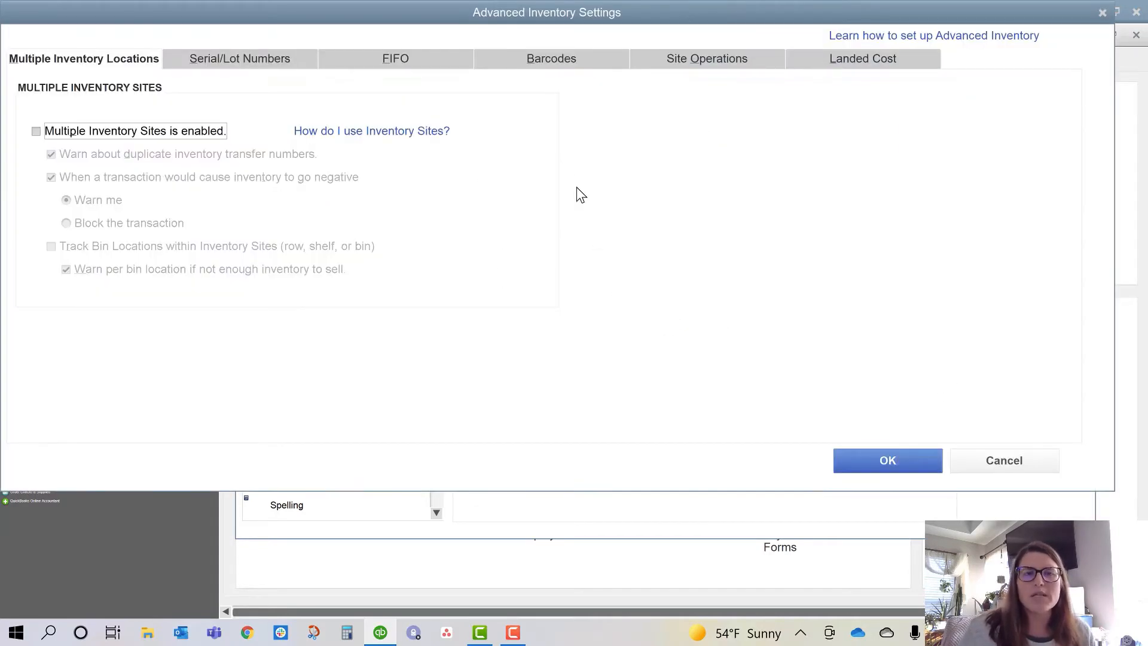
{"action": "left_click", "coordinate": [706, 58]}
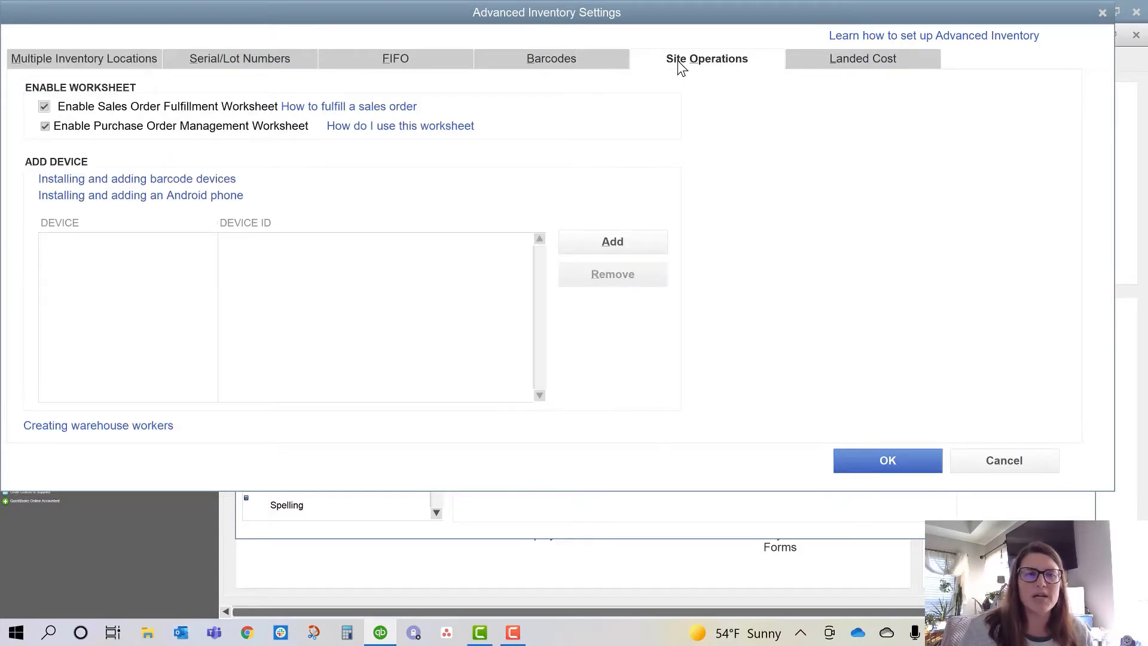
{"action": "mouse_move", "coordinate": [208, 110]}
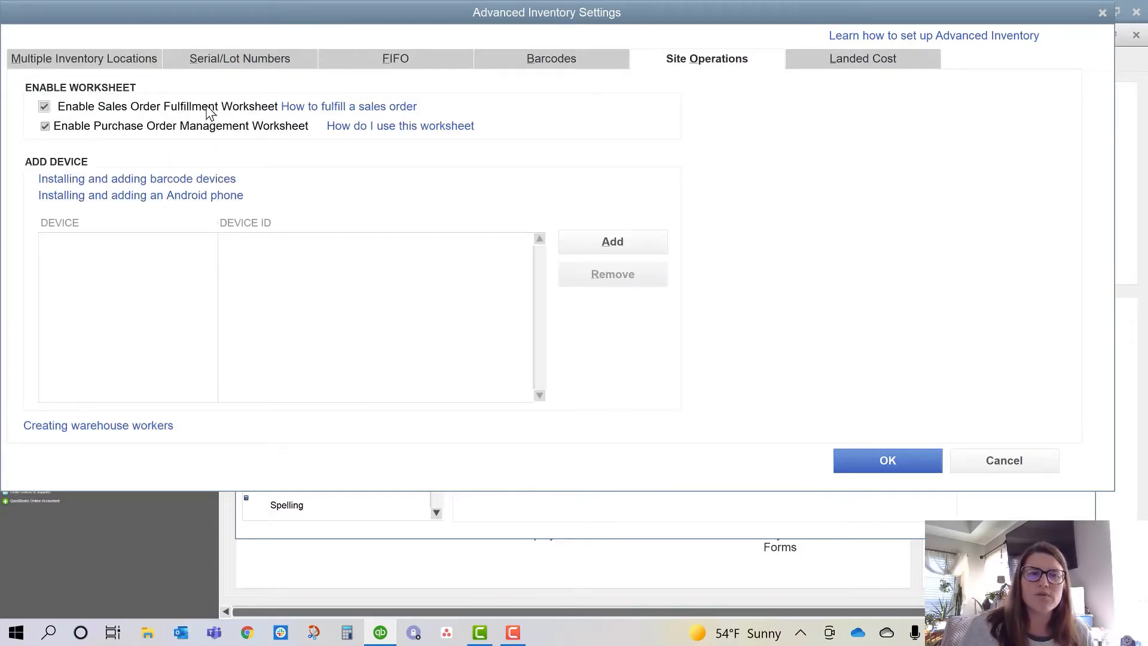
{"action": "mouse_move", "coordinate": [213, 135]}
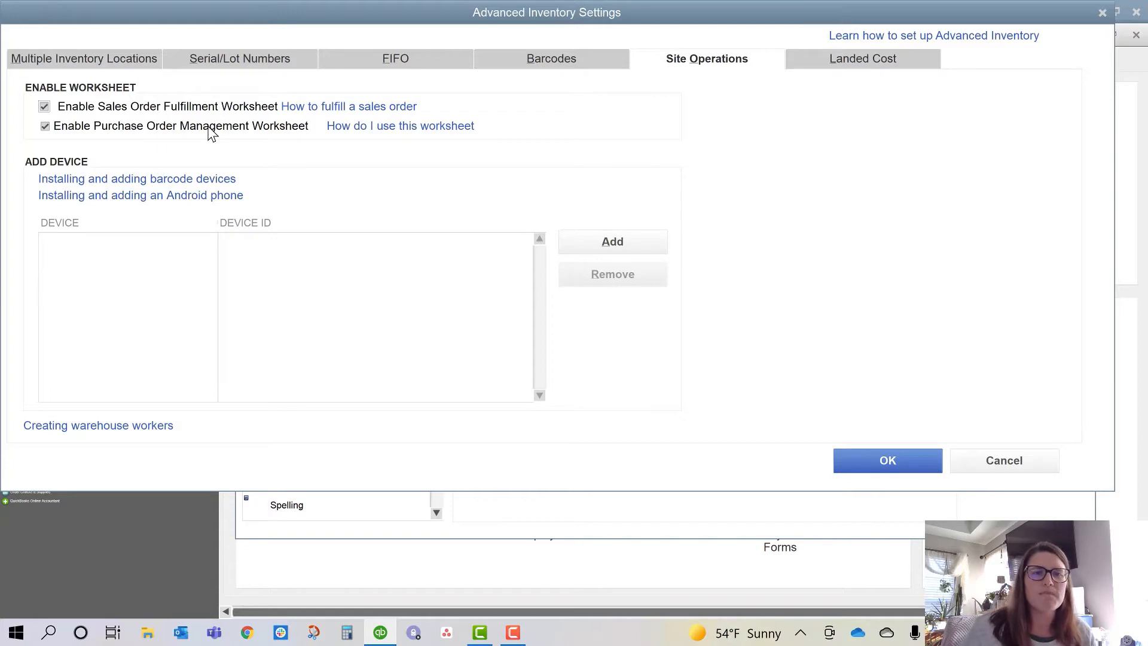
{"action": "mouse_move", "coordinate": [274, 170]}
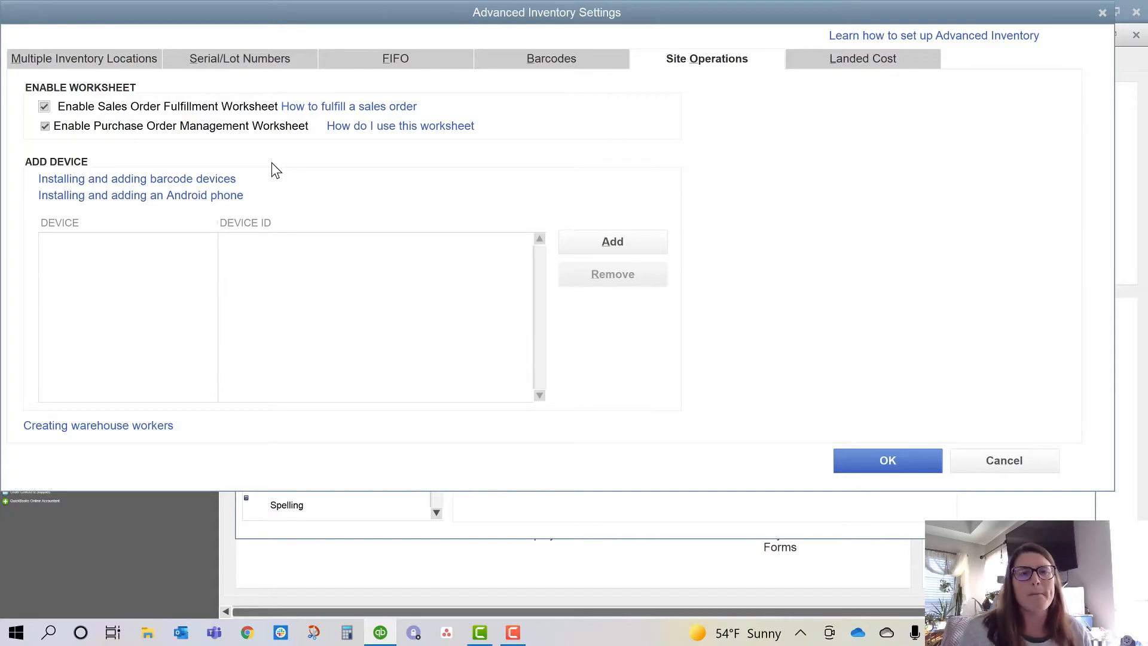
{"action": "mouse_move", "coordinate": [254, 370]}
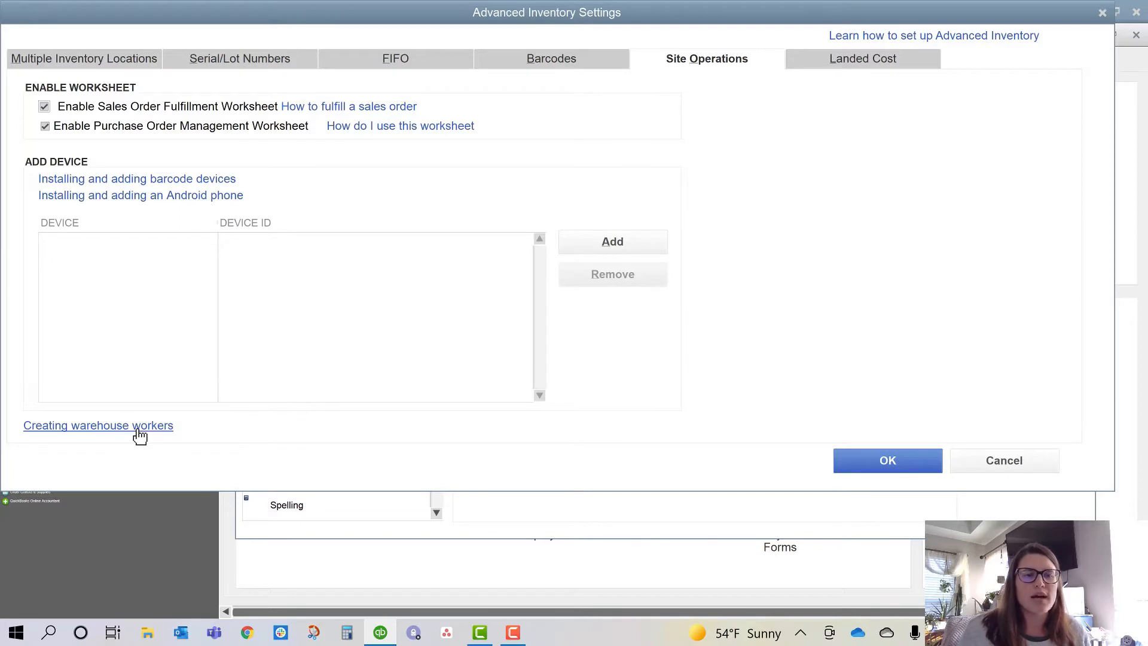
{"action": "mouse_move", "coordinate": [248, 427]}
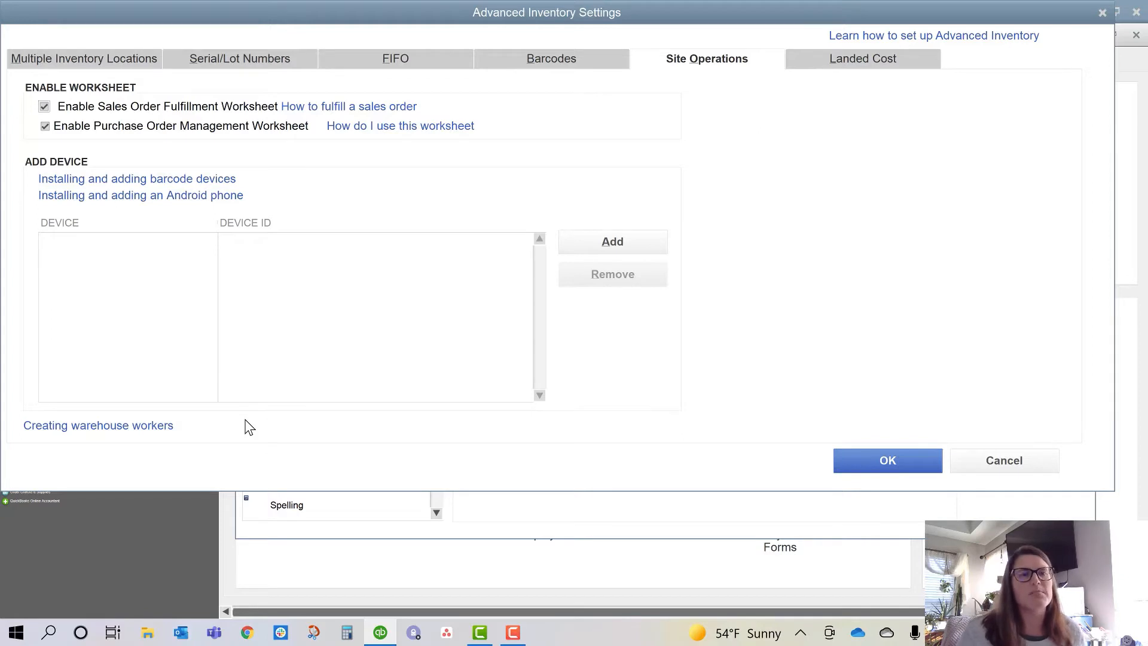
{"action": "mouse_move", "coordinate": [398, 205]}
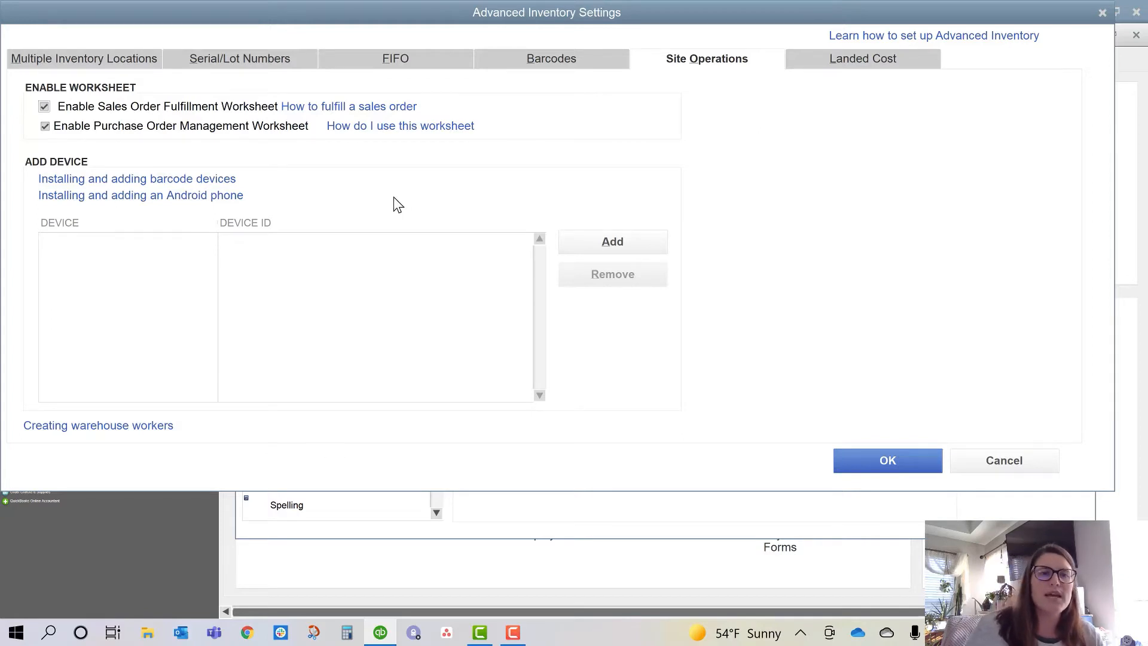
{"action": "mouse_move", "coordinate": [215, 108]}
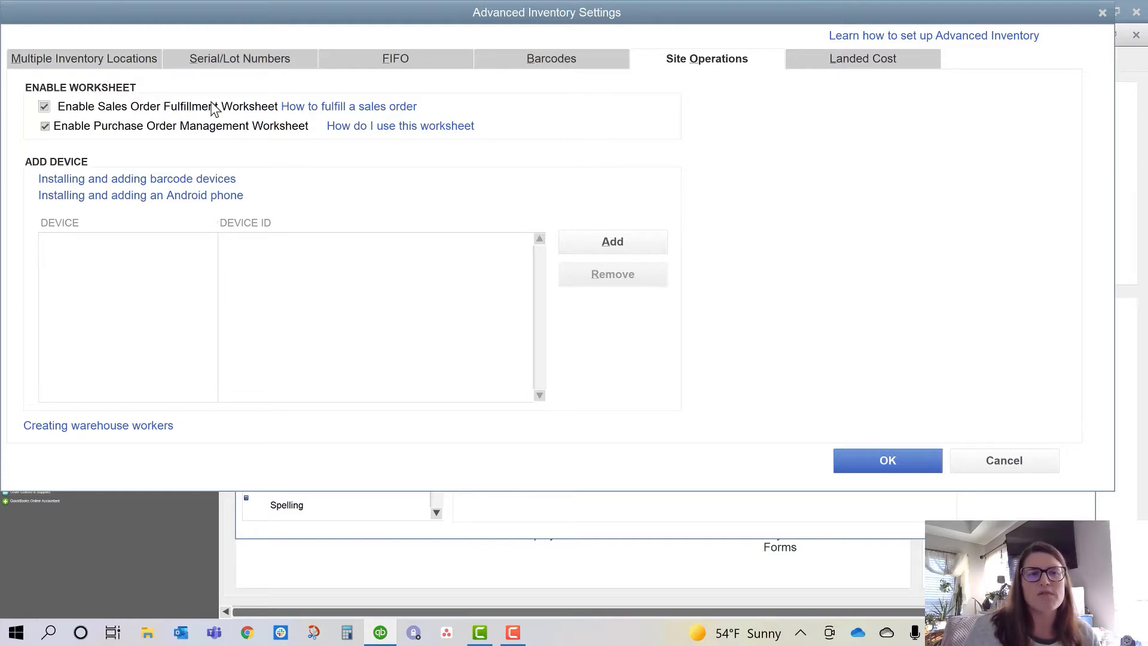
{"action": "mouse_move", "coordinate": [215, 134]}
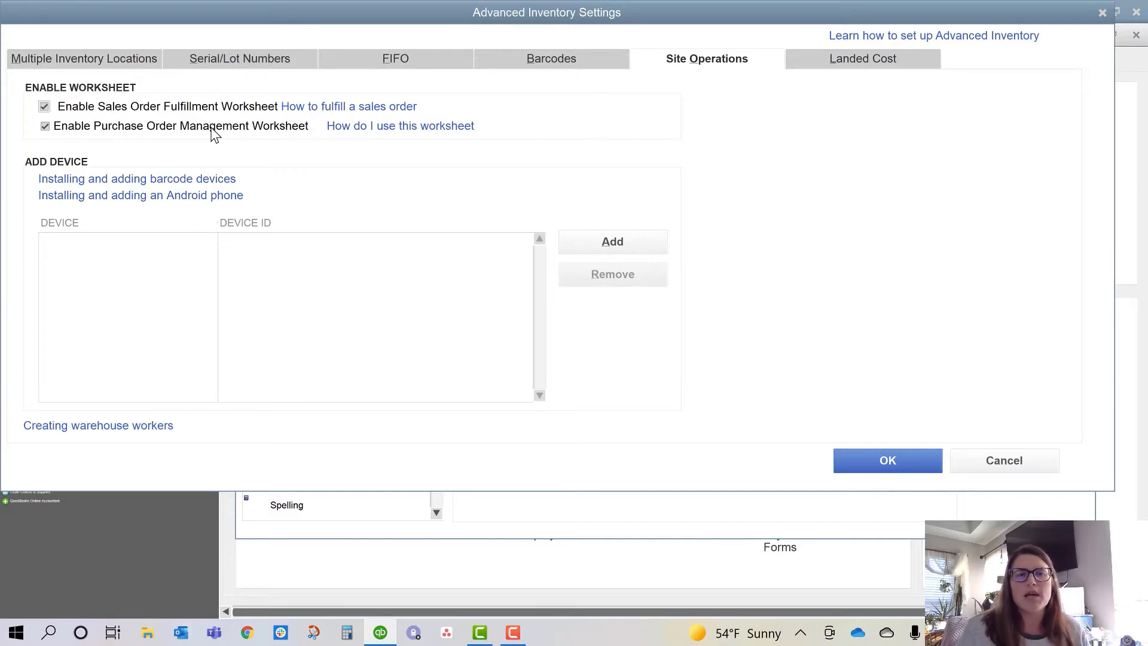
{"action": "mouse_move", "coordinate": [235, 153]}
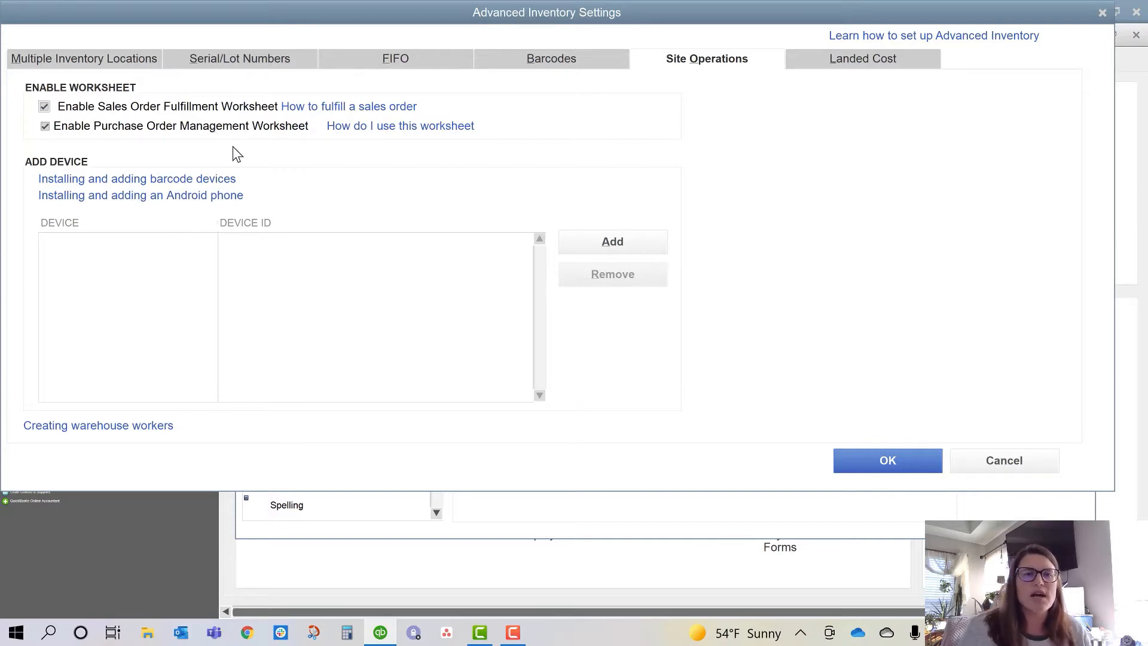
{"action": "mouse_move", "coordinate": [782, 365]}
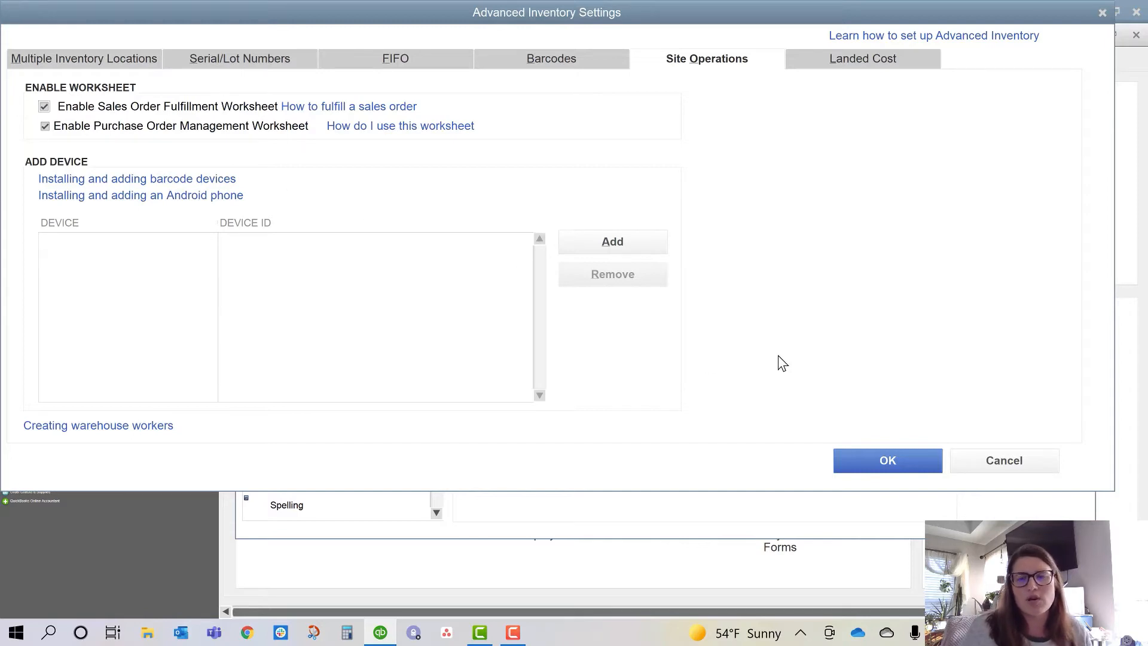
{"action": "mouse_move", "coordinate": [848, 395]}
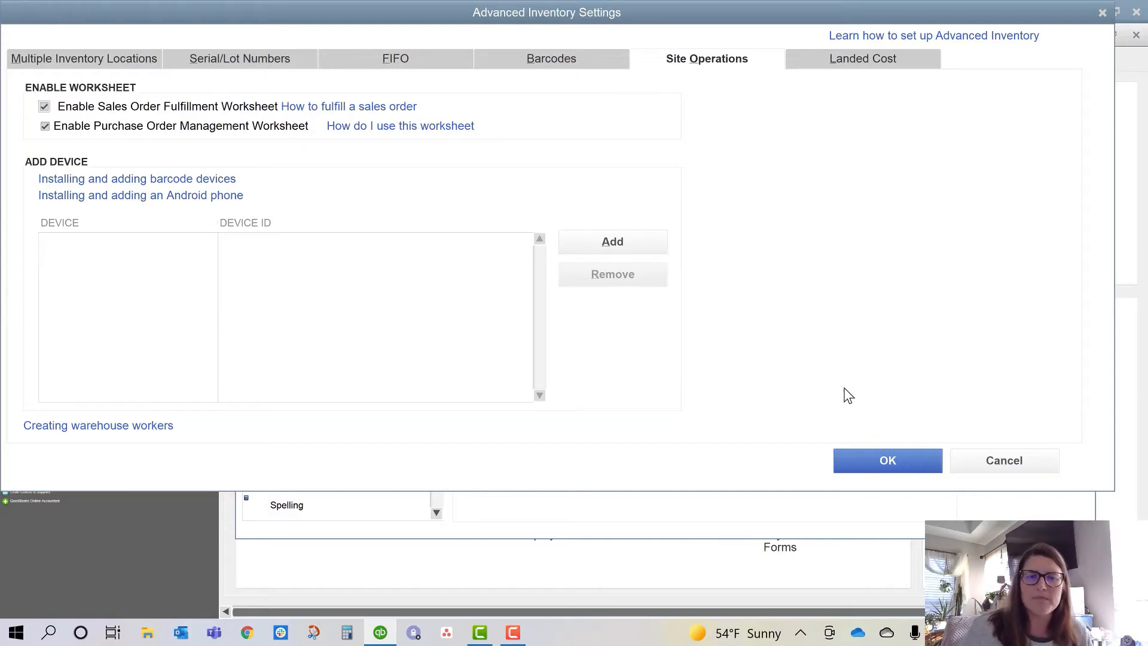
Step: Confirm the Advanced Inventory Settings with OK, returning to Items & Inventory preferences
{"action": "left_click", "coordinate": [887, 460]}
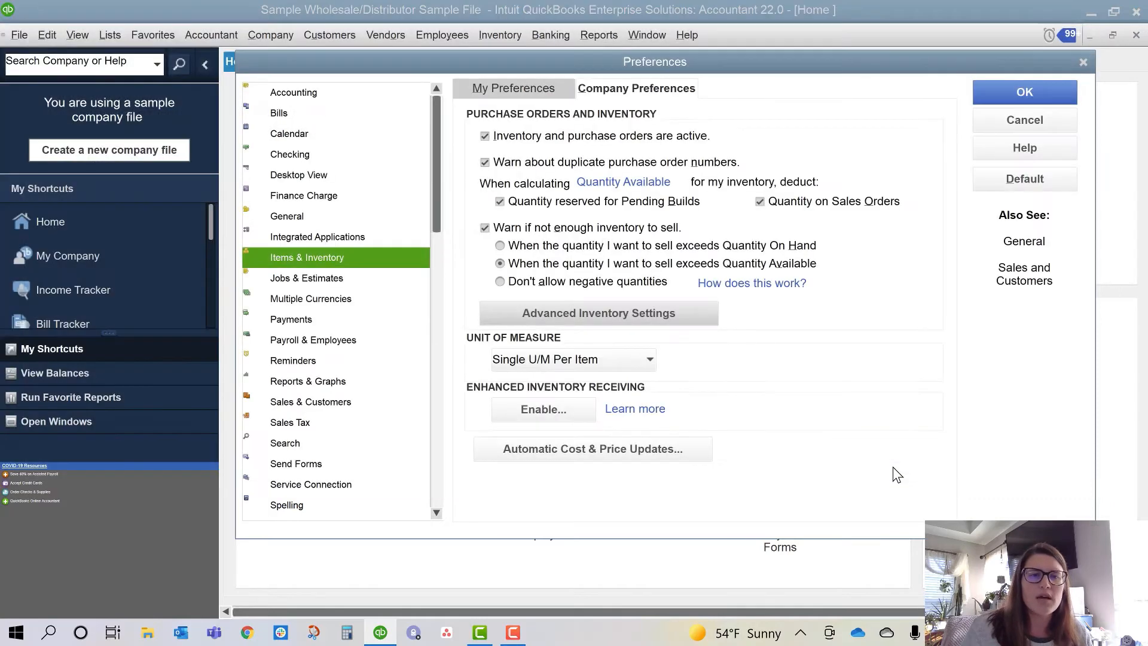
{"action": "mouse_move", "coordinate": [1046, 92]}
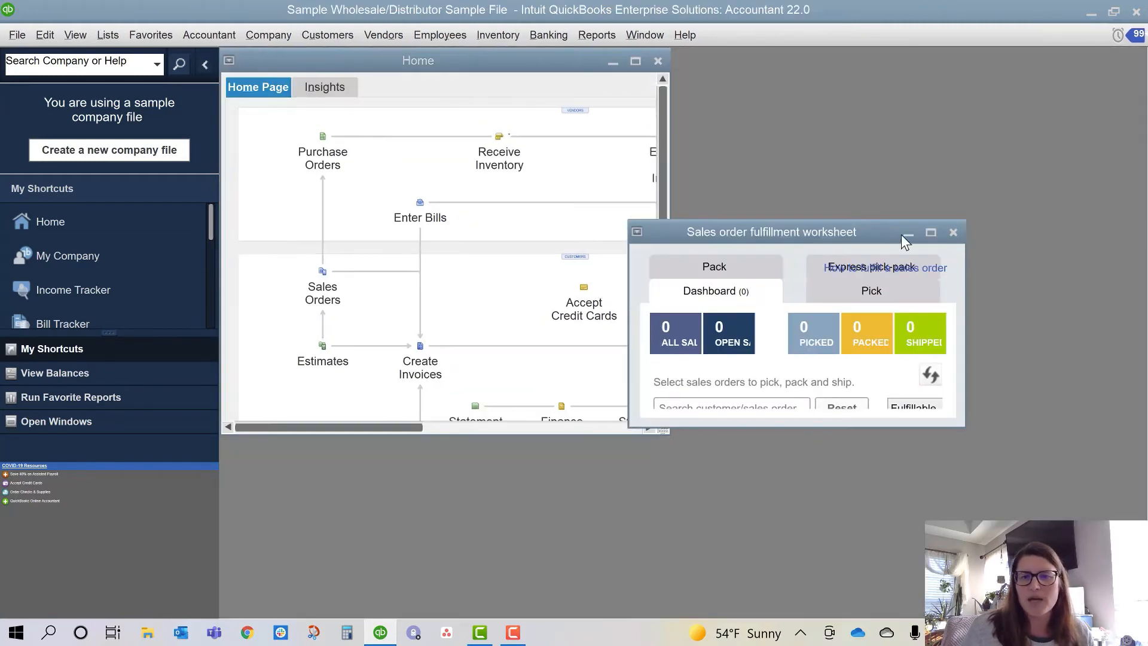
Step: Maximize the fulfillment worksheet and filter its date range to All items, listing nine sales orders
{"action": "left_click", "coordinate": [930, 231]}
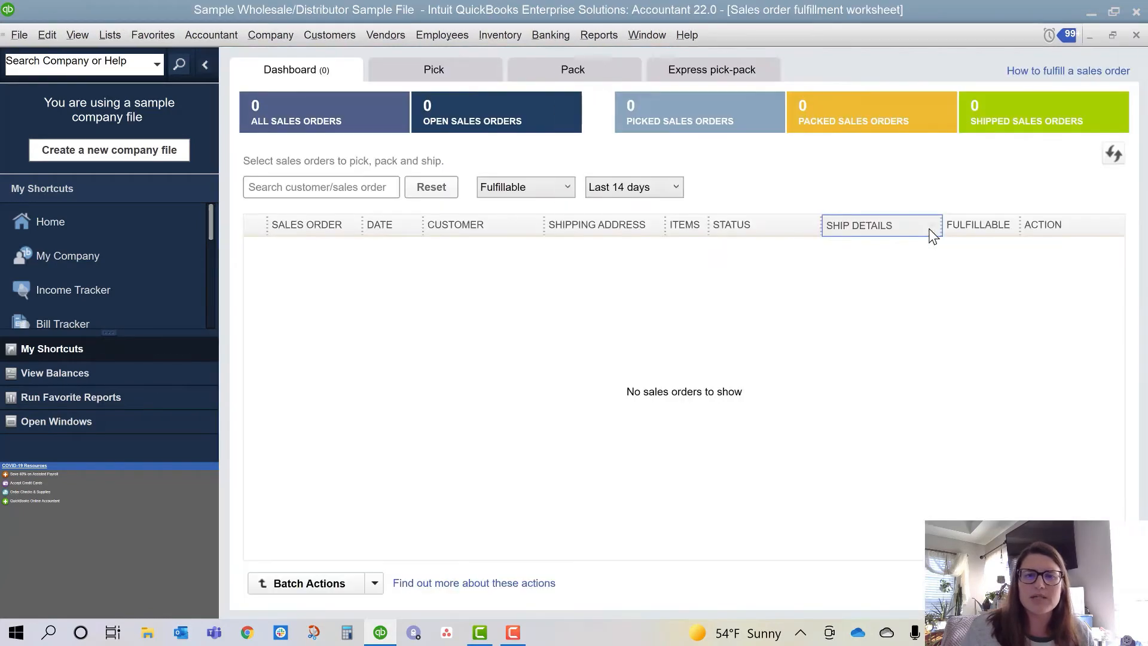
{"action": "mouse_move", "coordinate": [613, 474]}
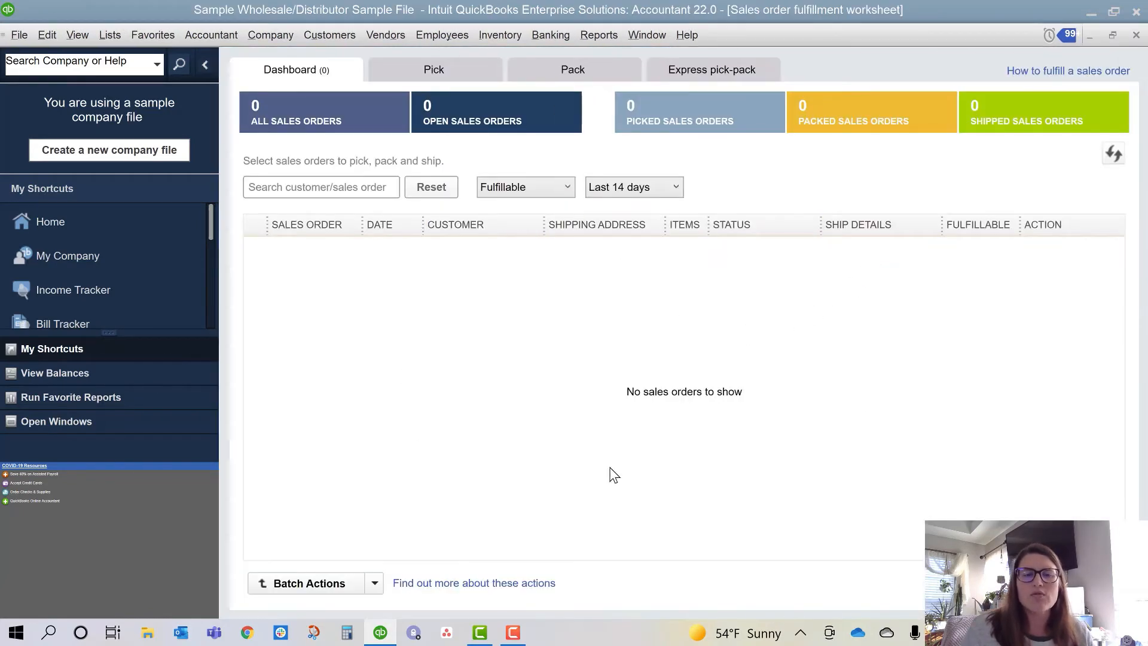
{"action": "left_click", "coordinate": [634, 187]}
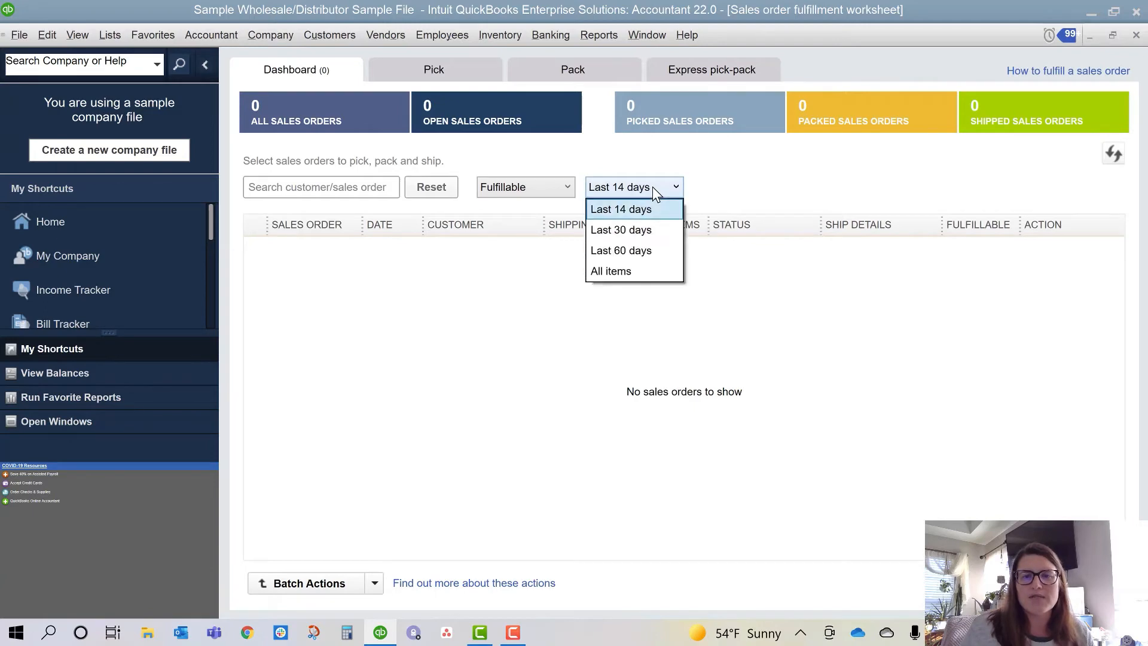
{"action": "mouse_move", "coordinate": [633, 271]}
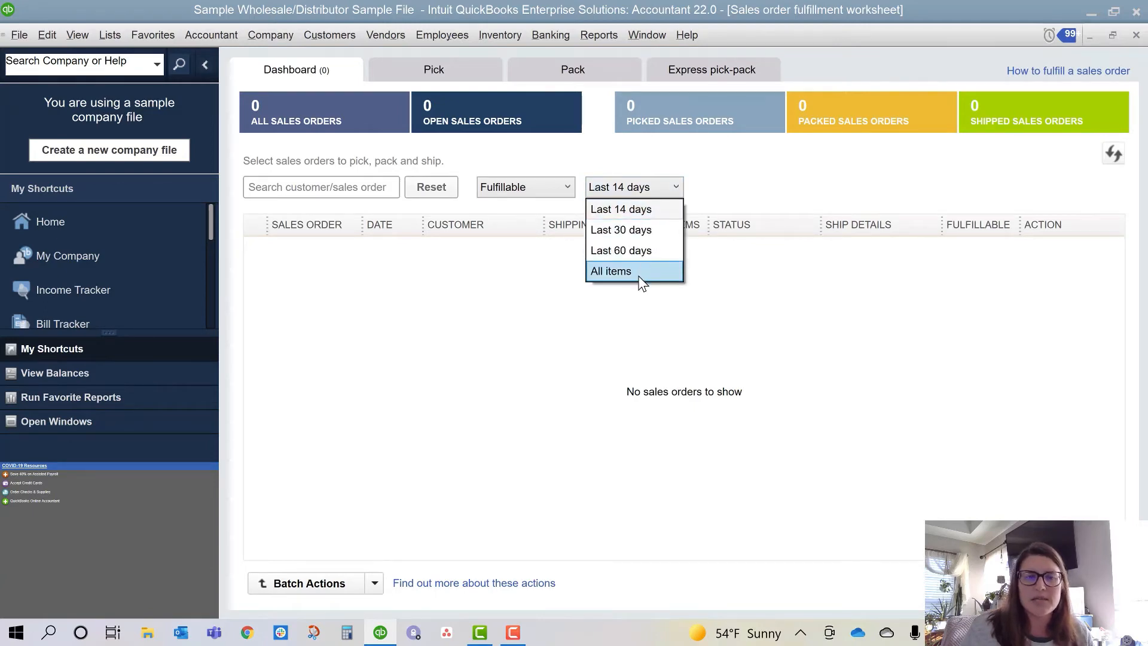
{"action": "left_click", "coordinate": [610, 271]}
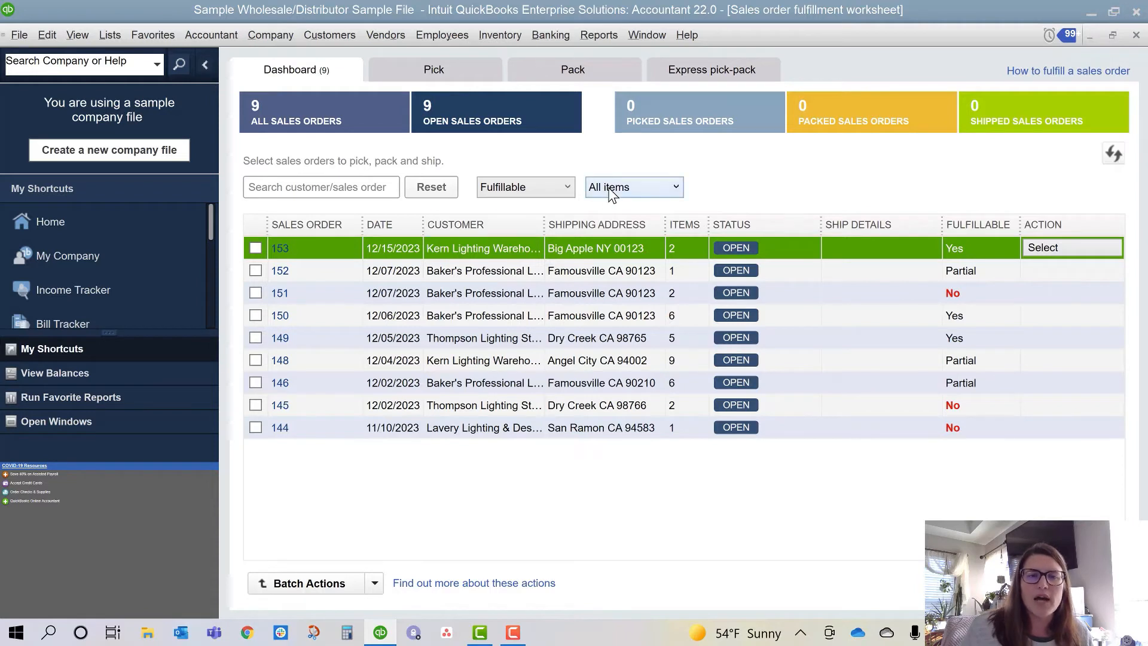
{"action": "mouse_move", "coordinate": [340, 291]}
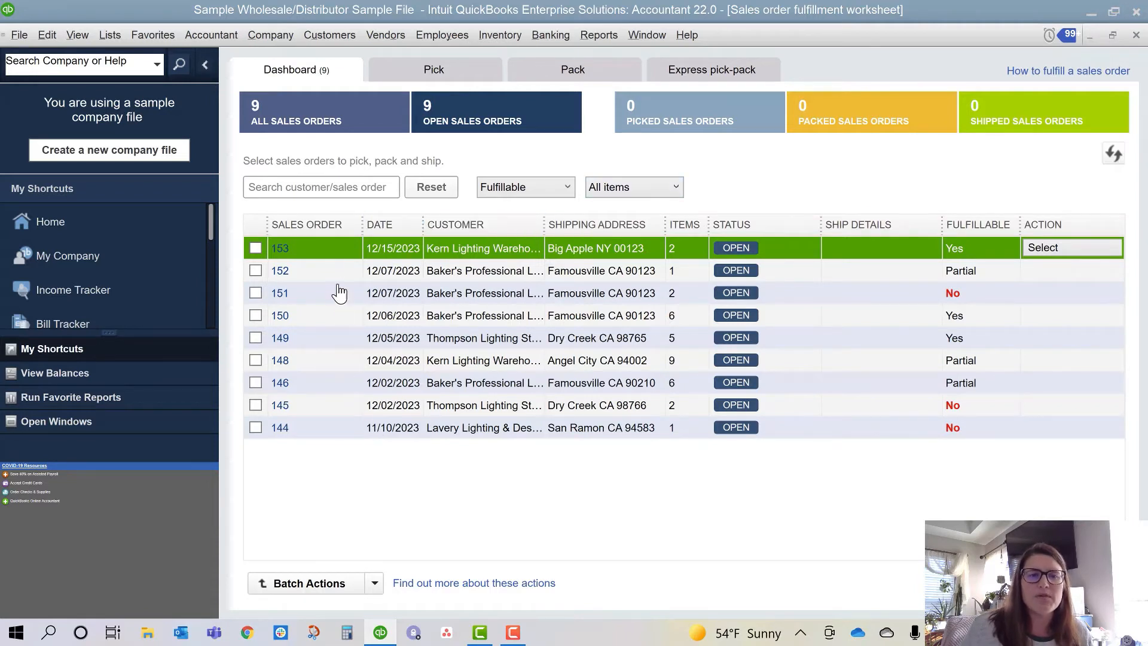
{"action": "mouse_move", "coordinate": [343, 249]}
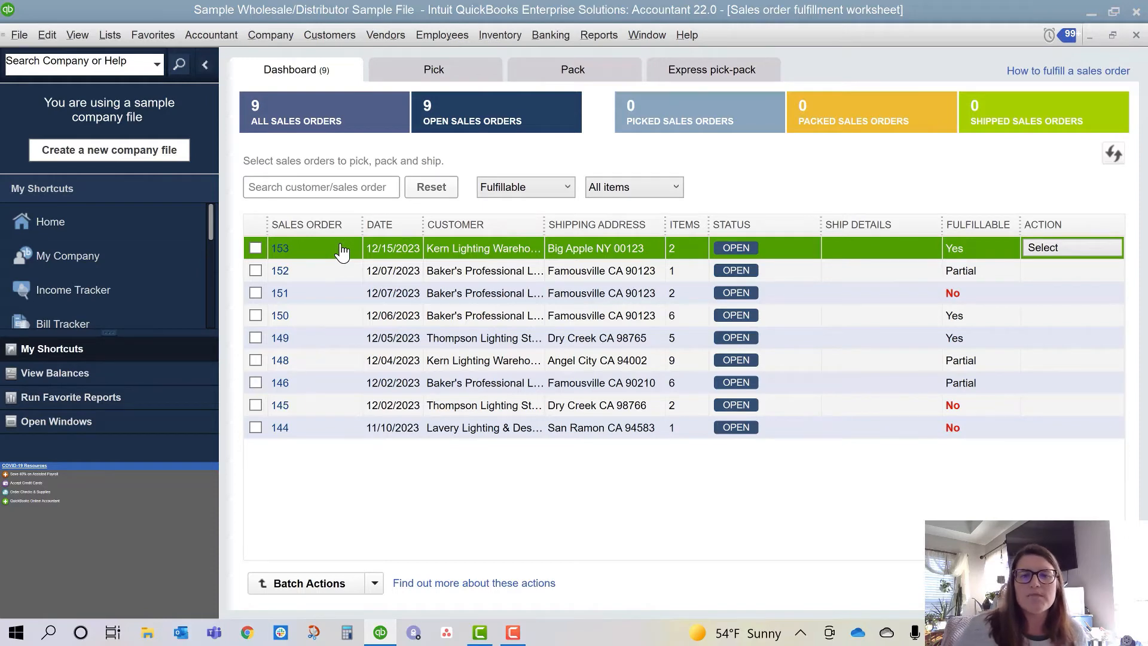
{"action": "mouse_move", "coordinate": [952, 271]}
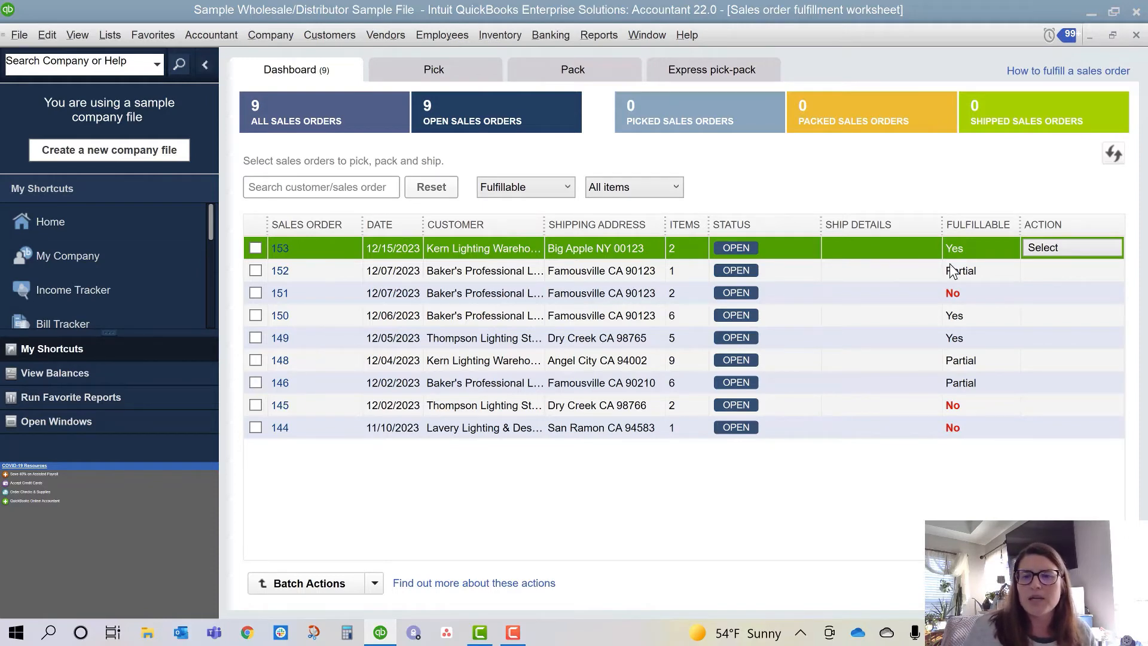
{"action": "mouse_move", "coordinate": [988, 249]}
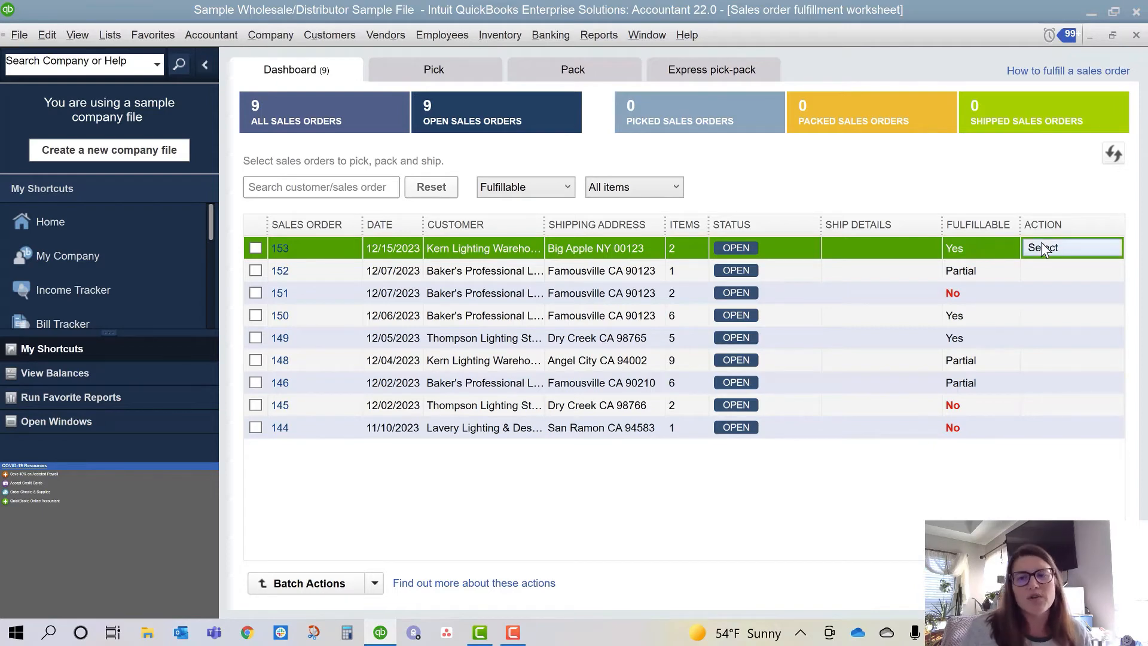
{"action": "left_click", "coordinate": [1070, 247]}
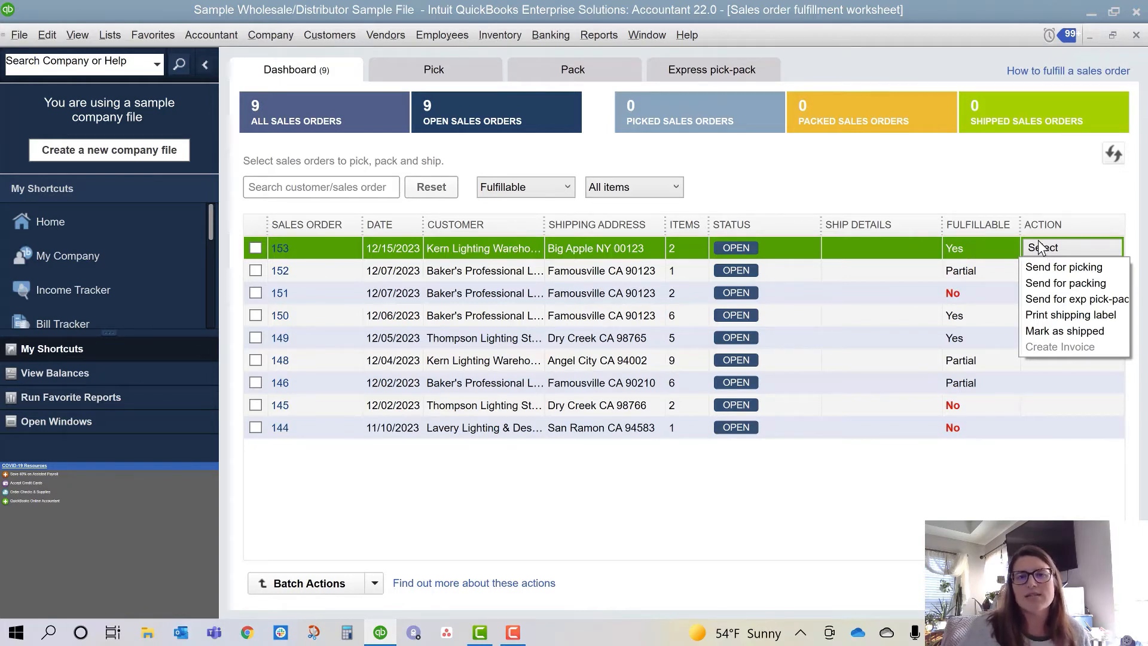
{"action": "mouse_move", "coordinate": [1070, 314]}
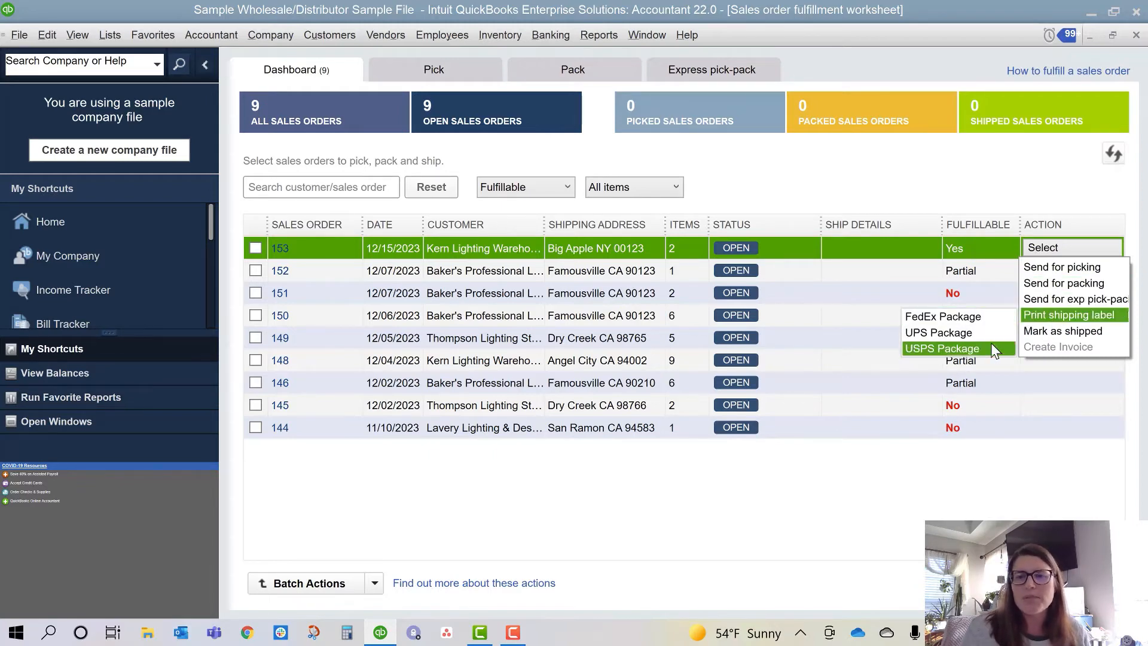
{"action": "mouse_move", "coordinate": [1034, 331]}
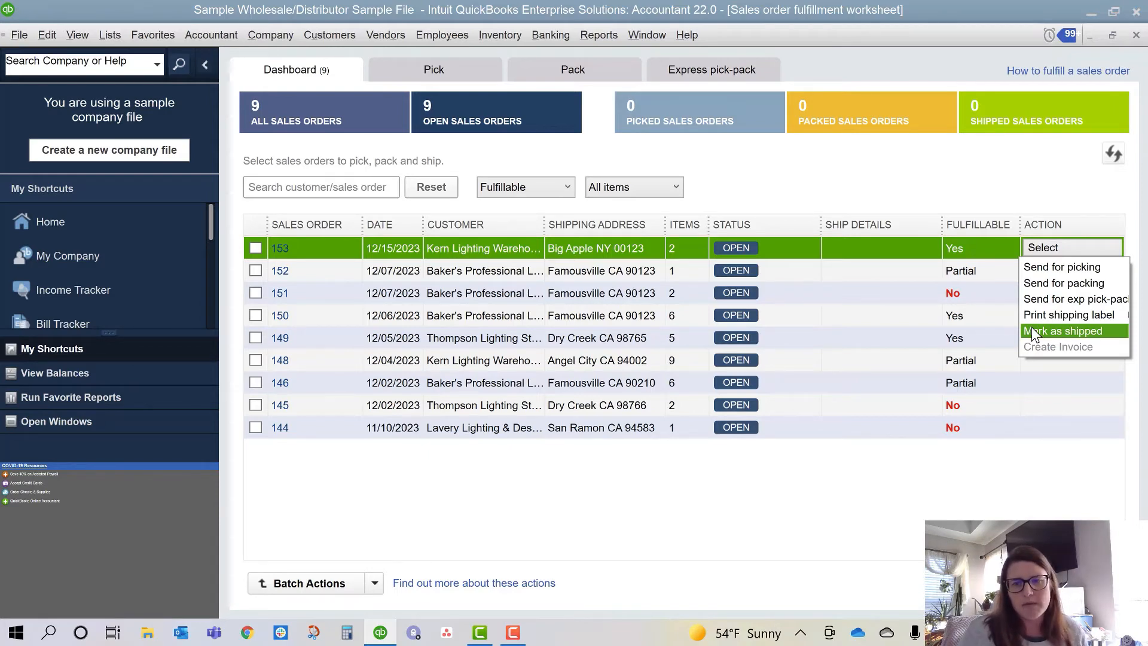
{"action": "mouse_move", "coordinate": [952, 381]}
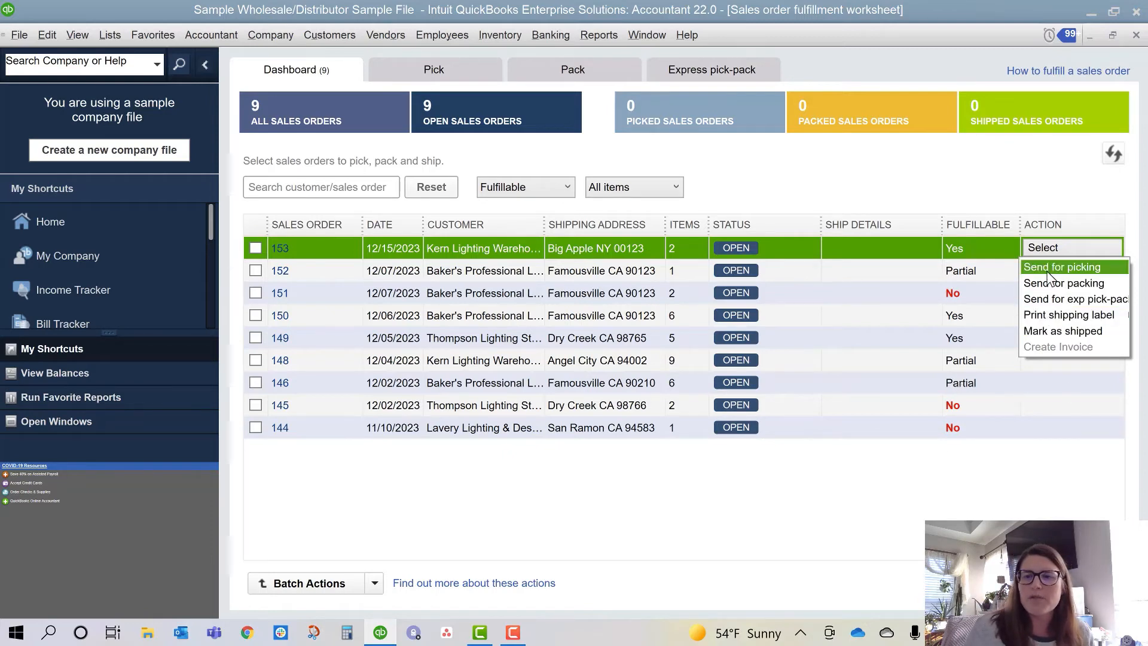
{"action": "mouse_move", "coordinate": [1002, 470]}
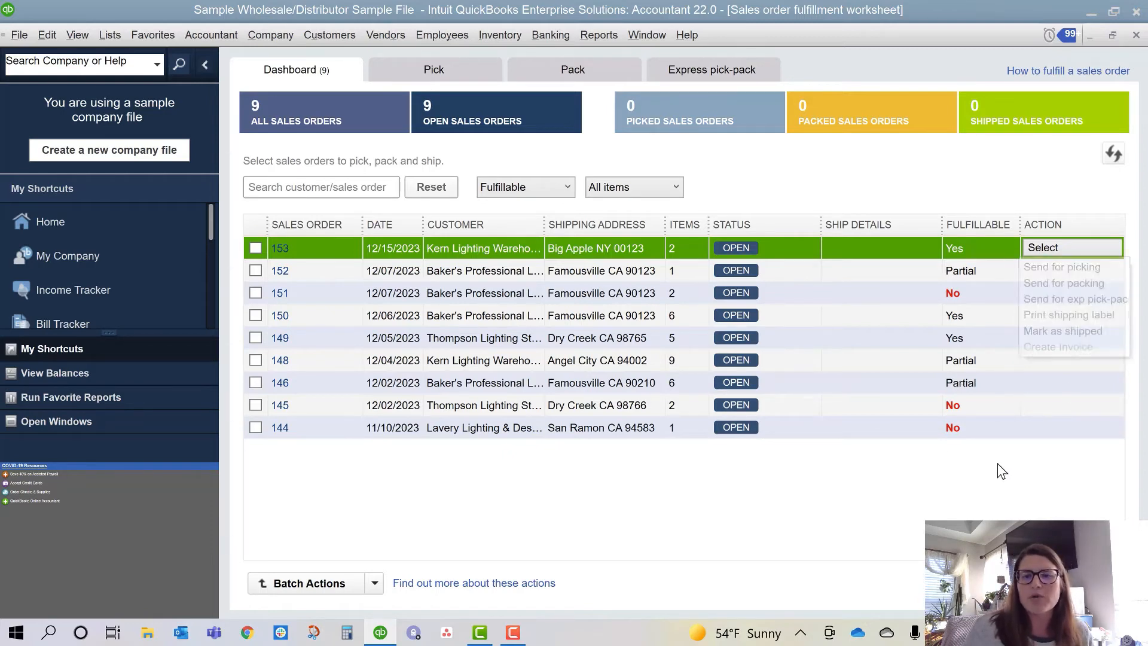
Step: Show the Pick tab's empty picklists and check the All pickers filter choices
{"action": "left_click", "coordinate": [799, 193]}
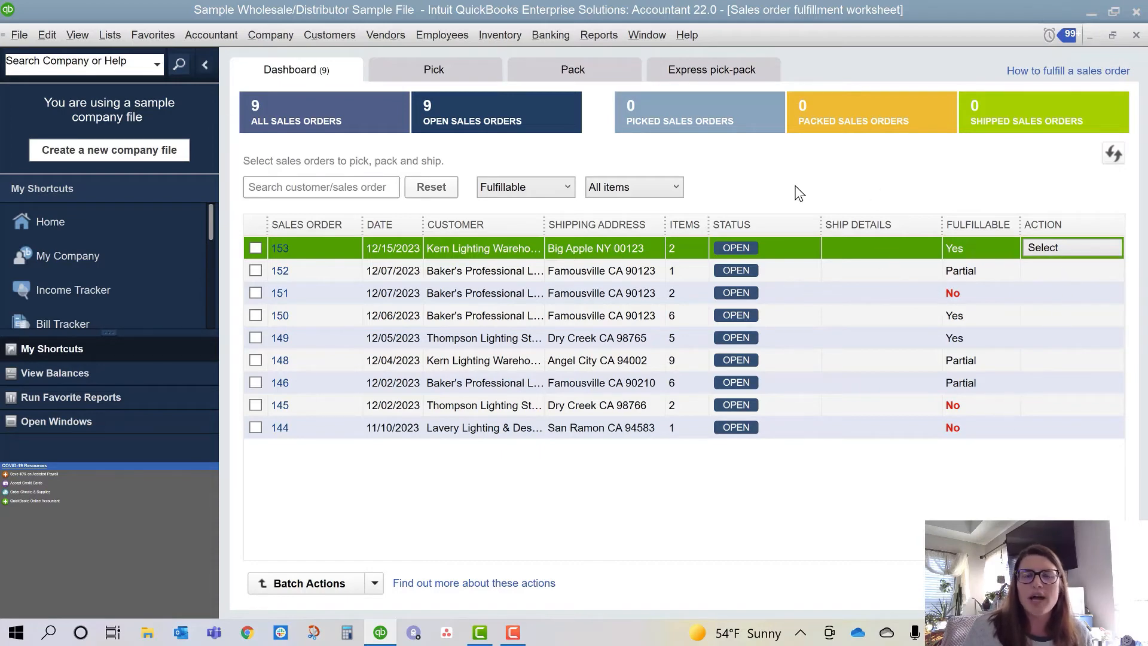
{"action": "left_click", "coordinate": [433, 70]}
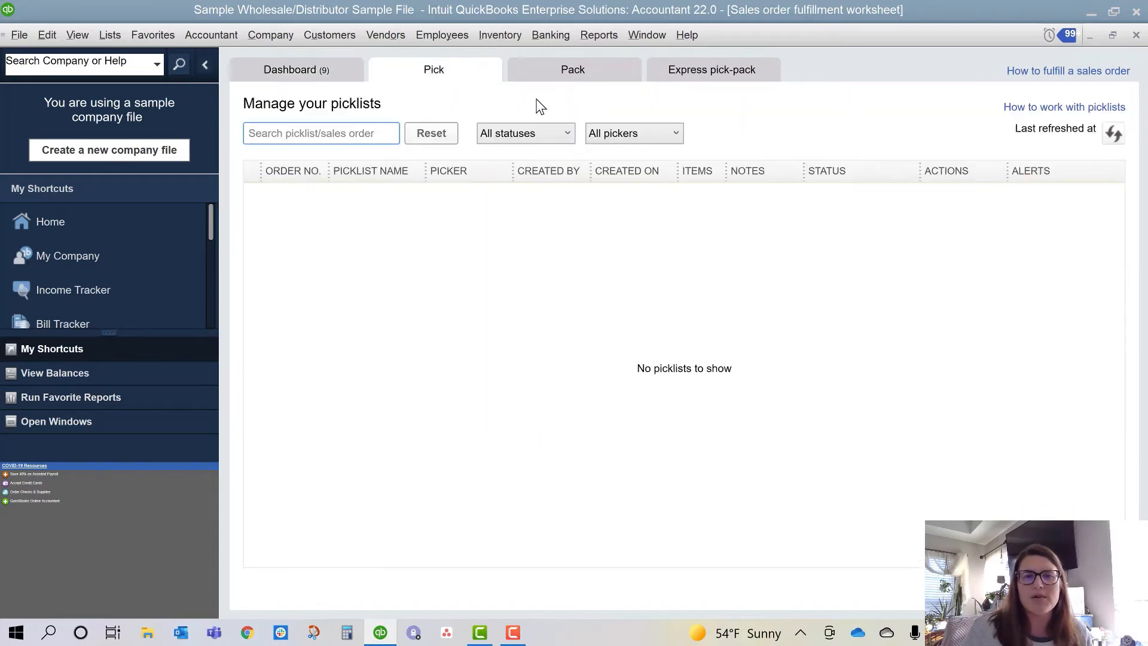
{"action": "left_click", "coordinate": [632, 132]}
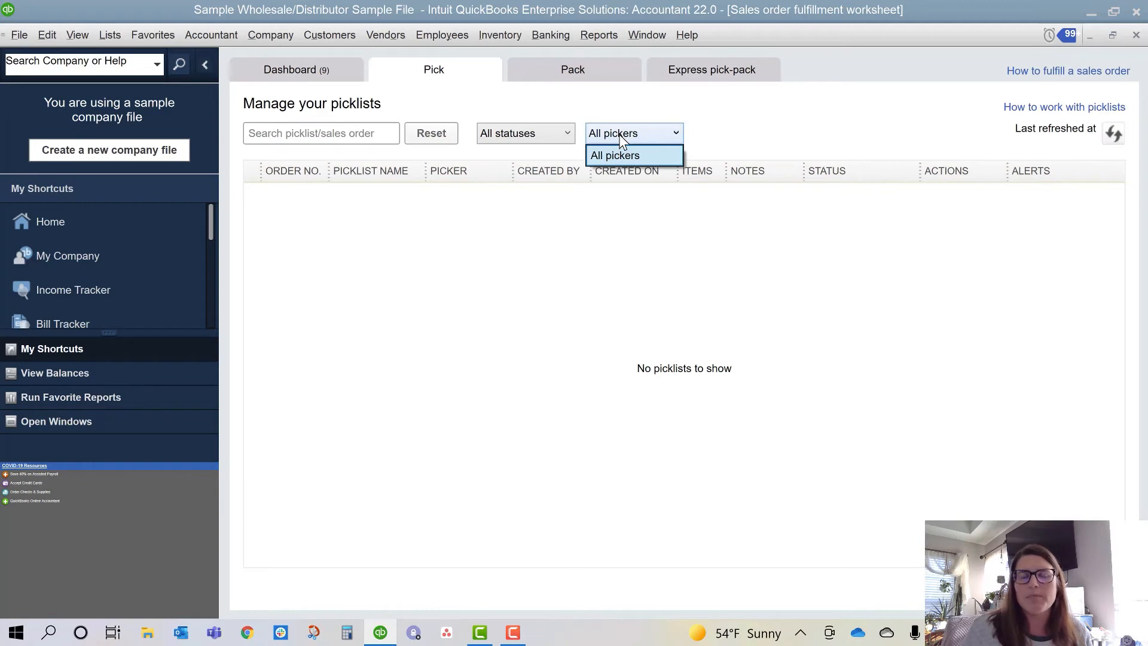
{"action": "left_click", "coordinate": [613, 154]}
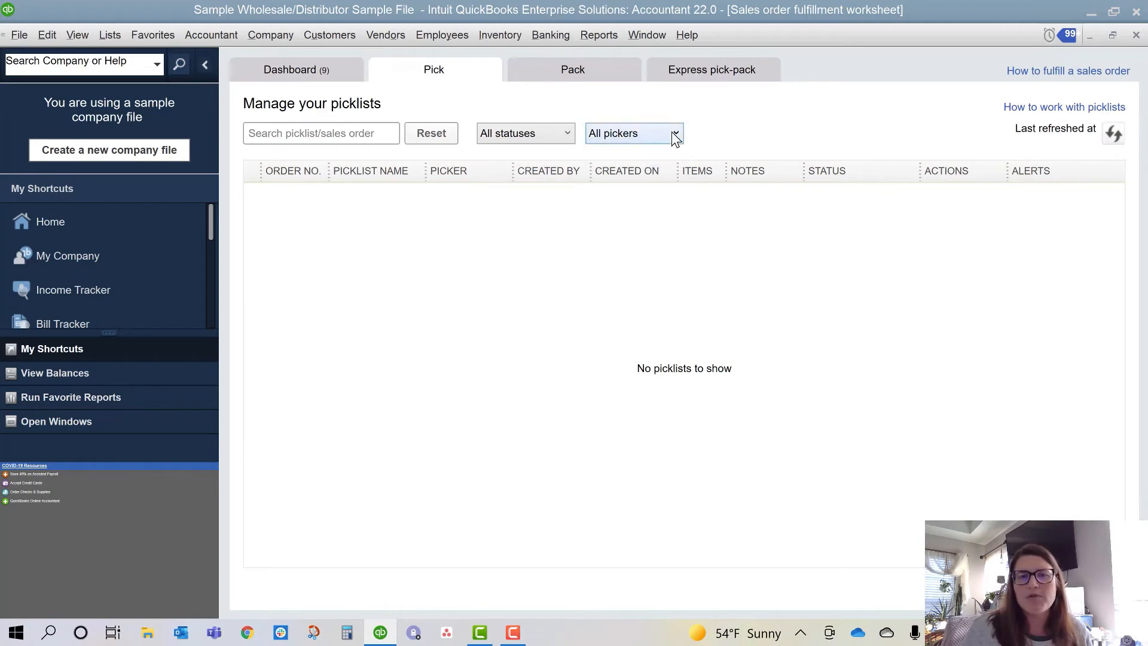
{"action": "mouse_move", "coordinate": [707, 306]}
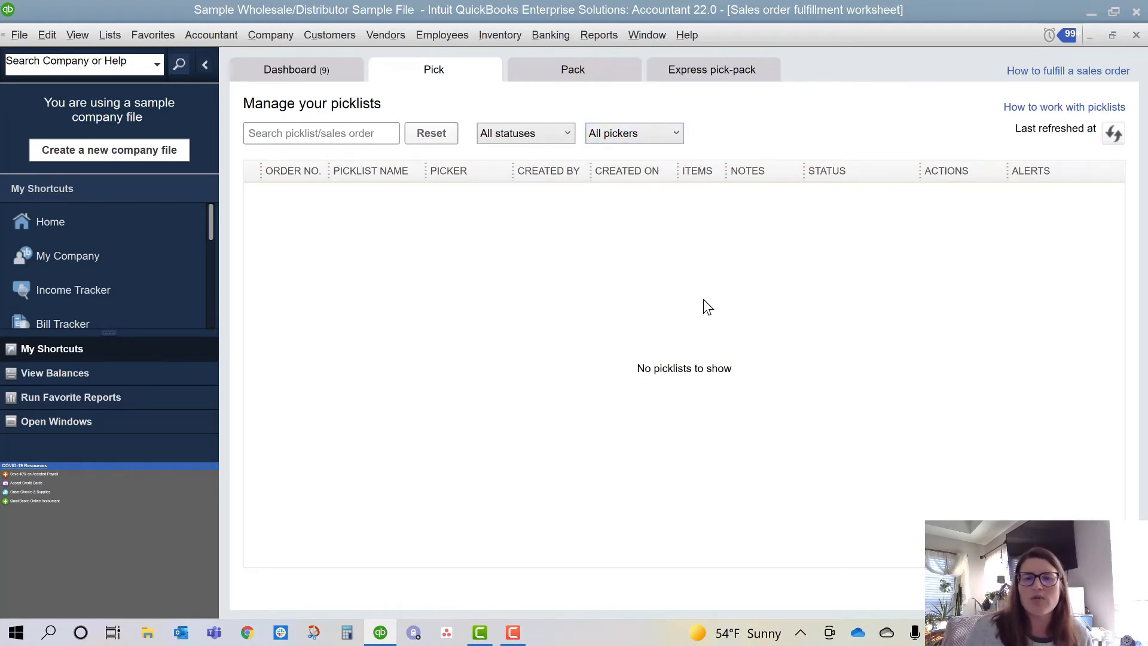
{"action": "mouse_move", "coordinate": [693, 294]}
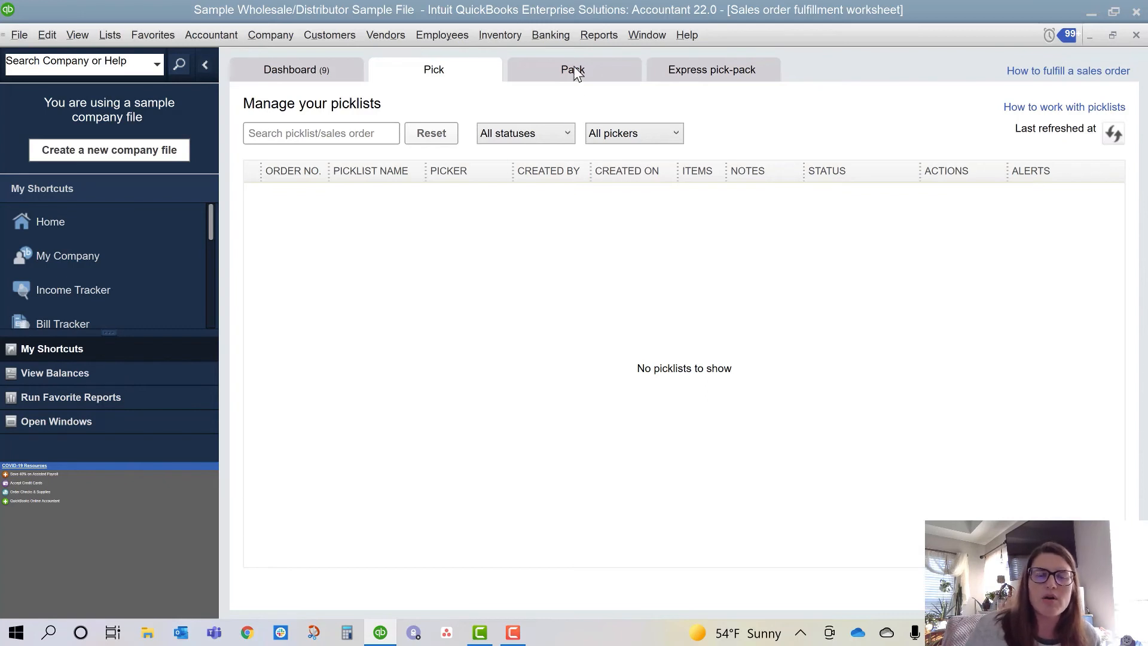
Step: View the empty Pack and Express pick-pack list pages of the fulfillment worksheet
{"action": "left_click", "coordinate": [573, 69]}
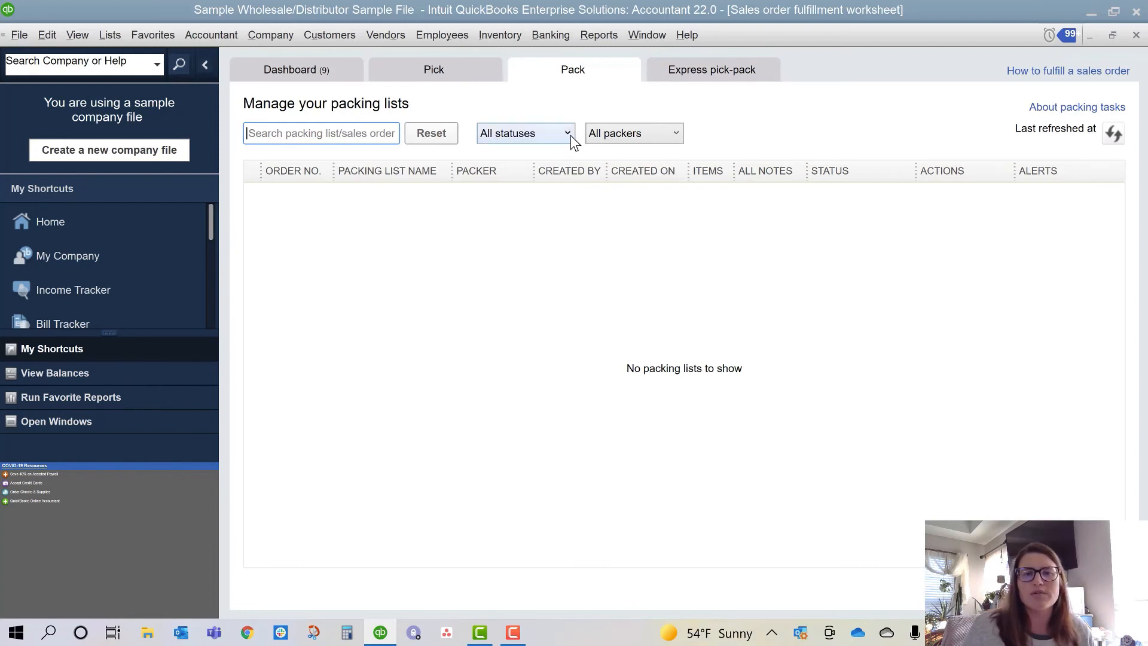
{"action": "left_click", "coordinate": [710, 69]}
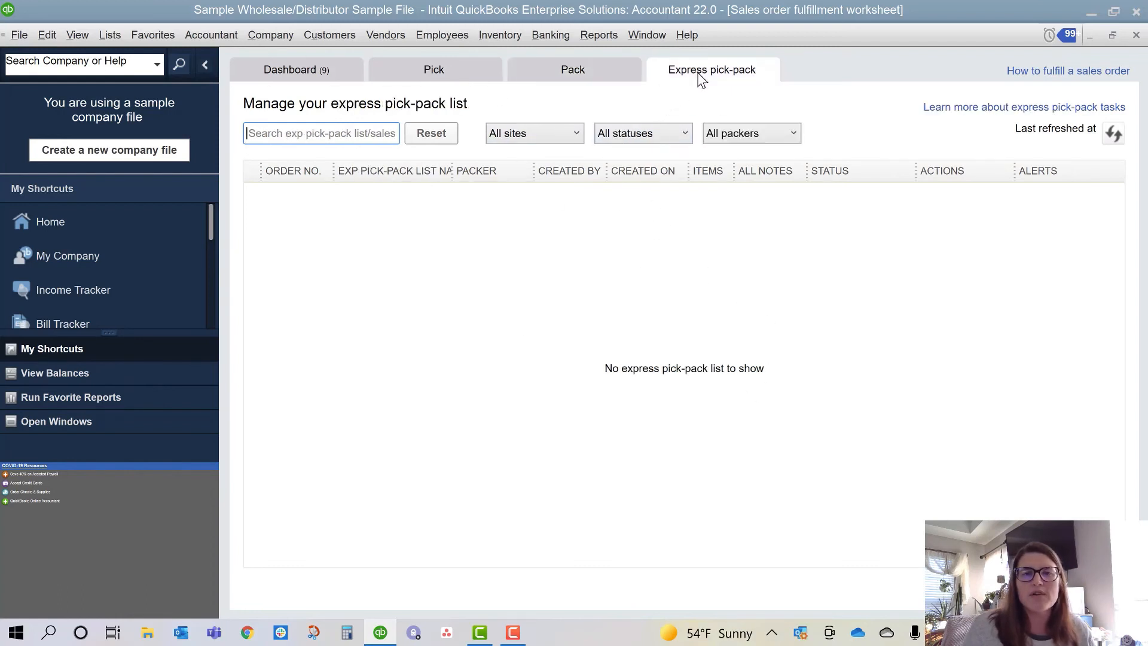
{"action": "mouse_move", "coordinate": [718, 286]}
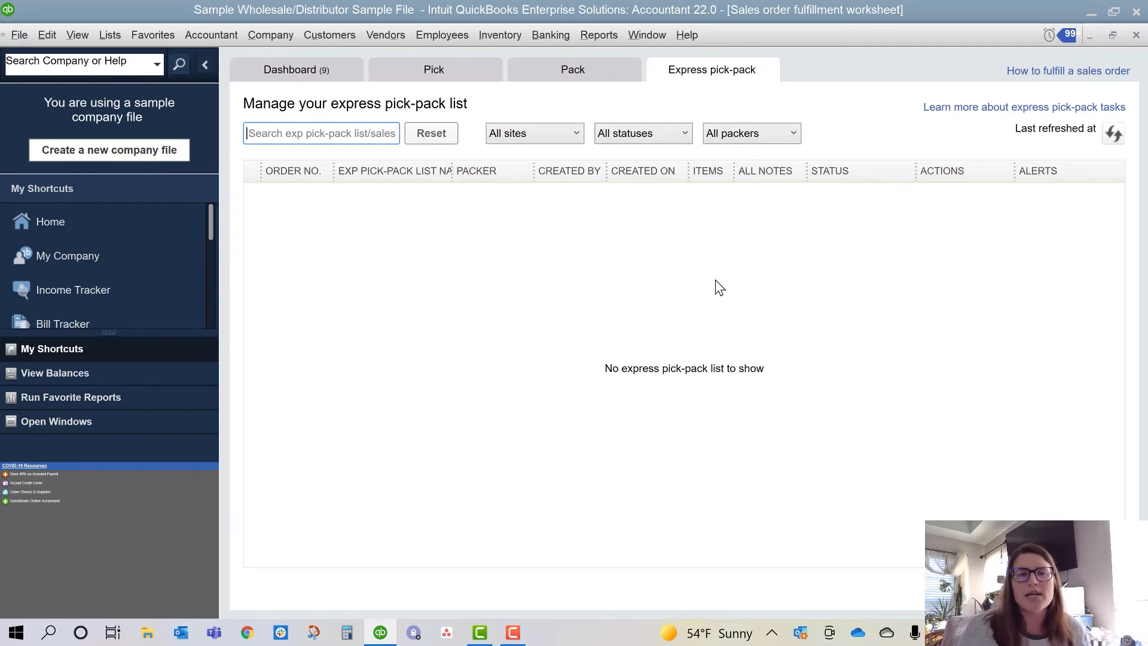
{"action": "mouse_move", "coordinate": [421, 83]}
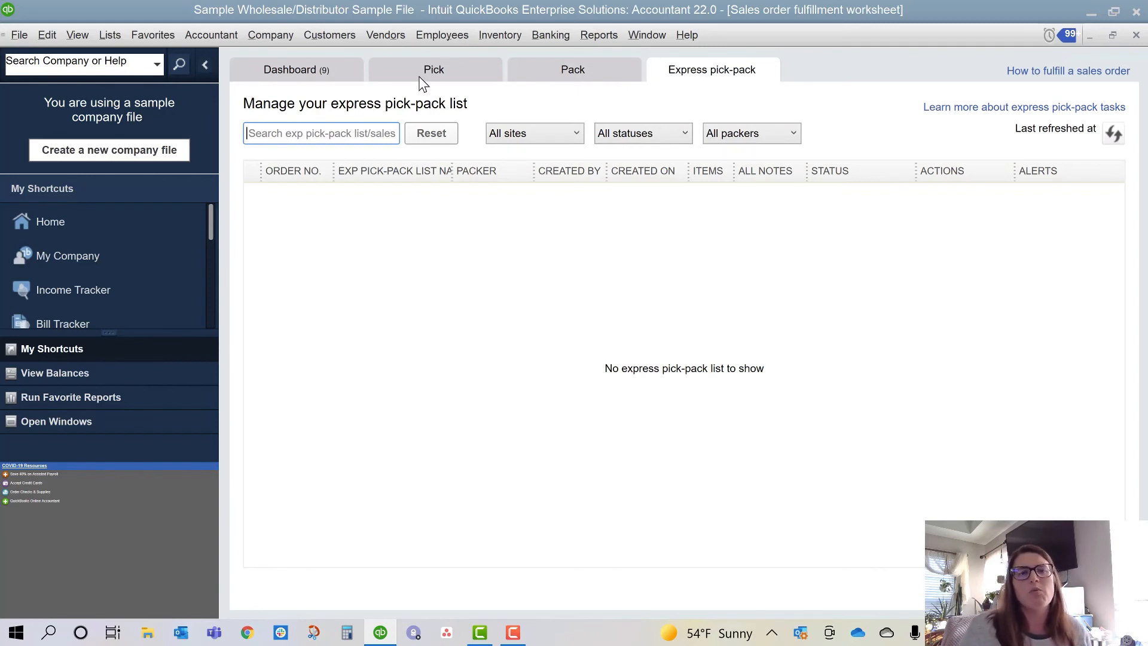
{"action": "mouse_move", "coordinate": [691, 91]}
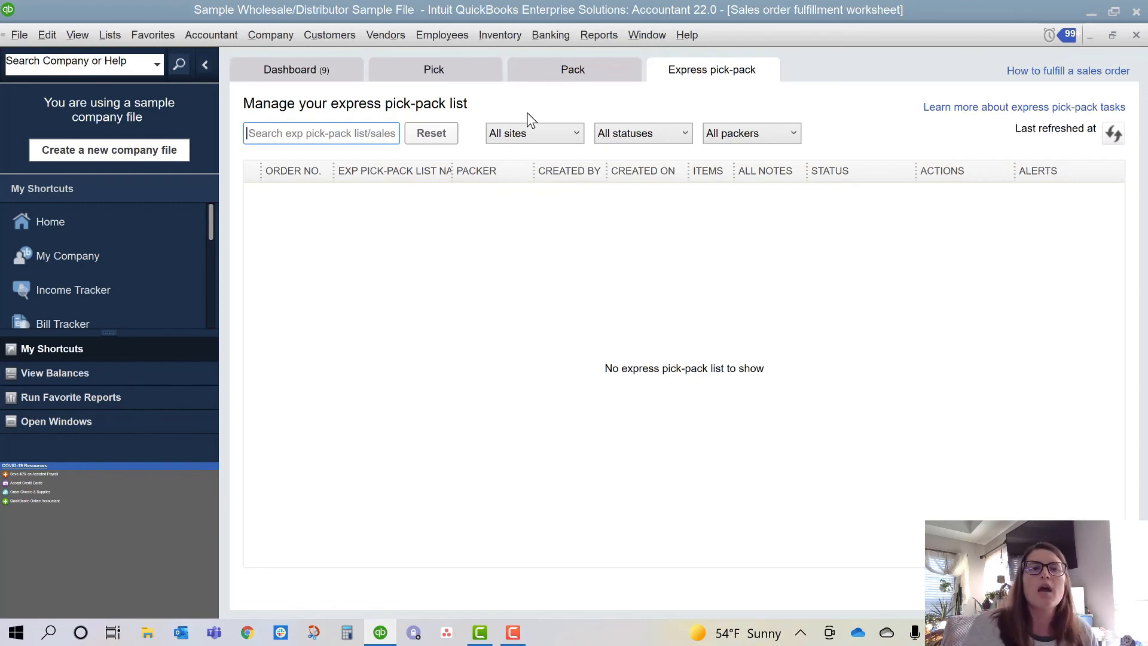
Step: Open Vendors > Purchase Order Management Worksheet and maximize it, showing five purchase orders
{"action": "left_click", "coordinate": [385, 35]}
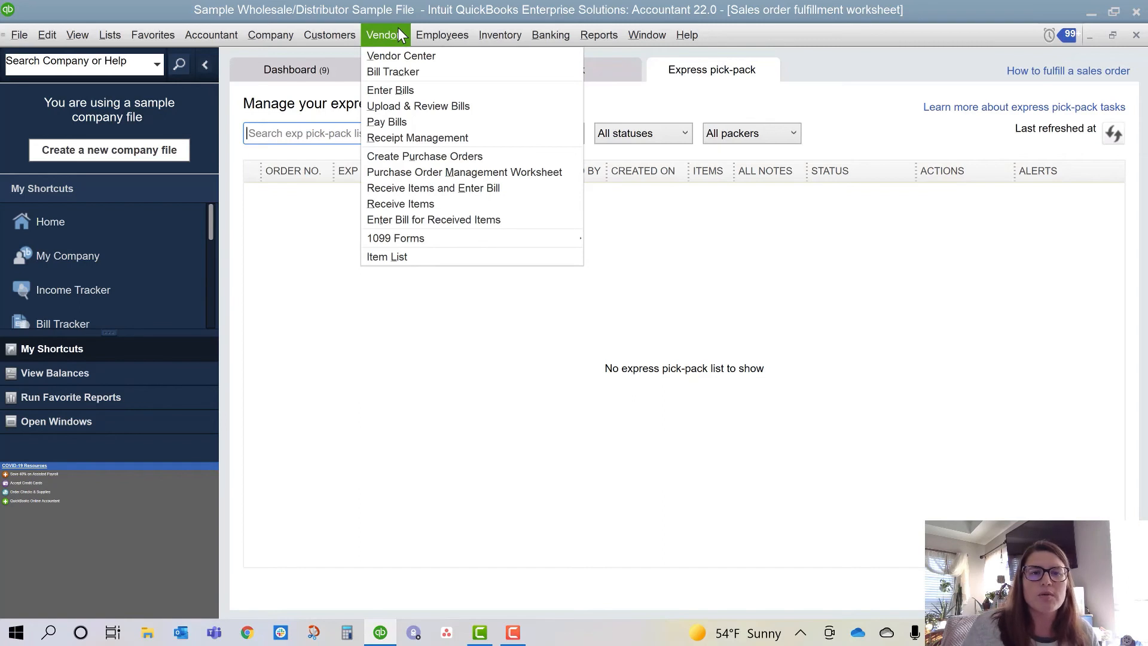
{"action": "mouse_move", "coordinate": [464, 172]}
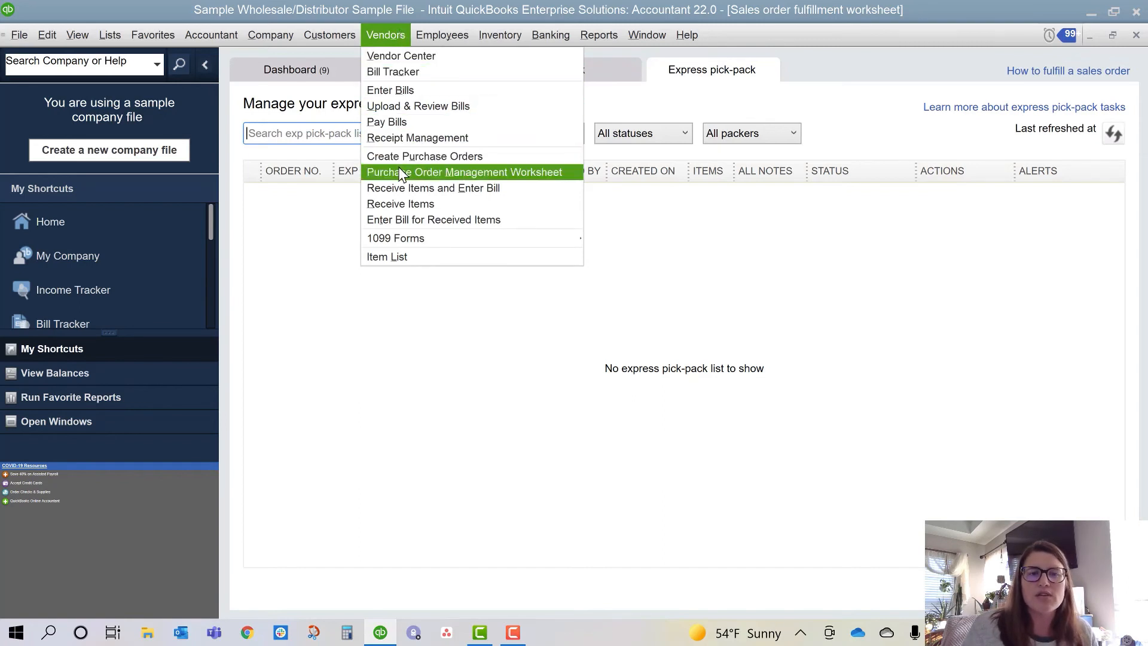
{"action": "left_click", "coordinate": [464, 172]}
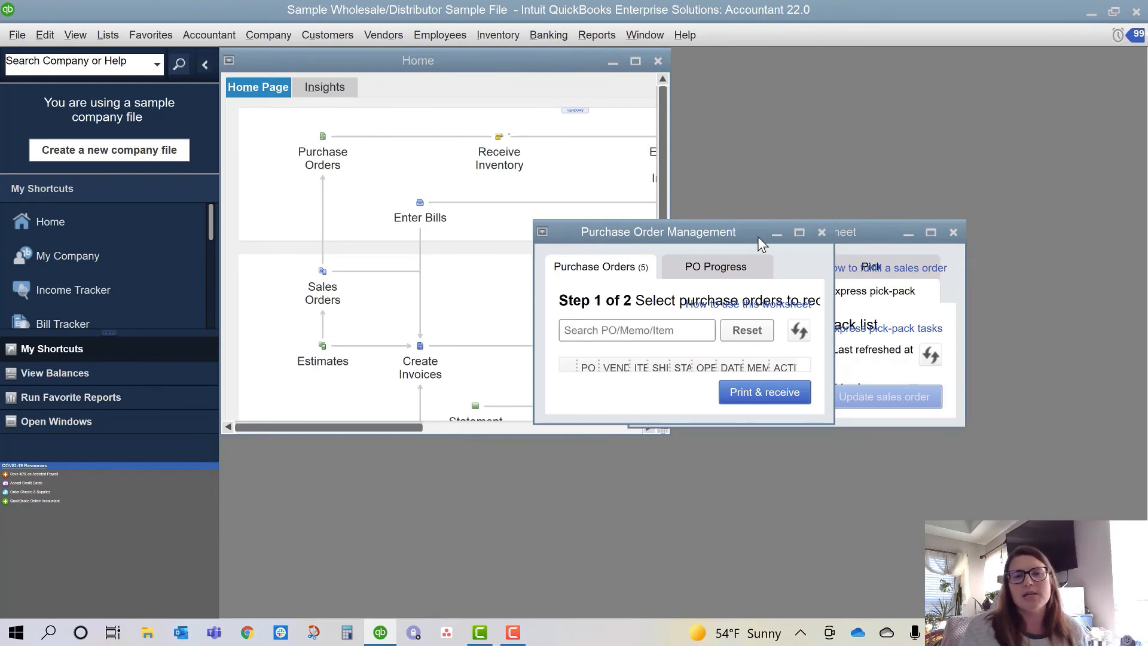
{"action": "left_click", "coordinate": [800, 232]}
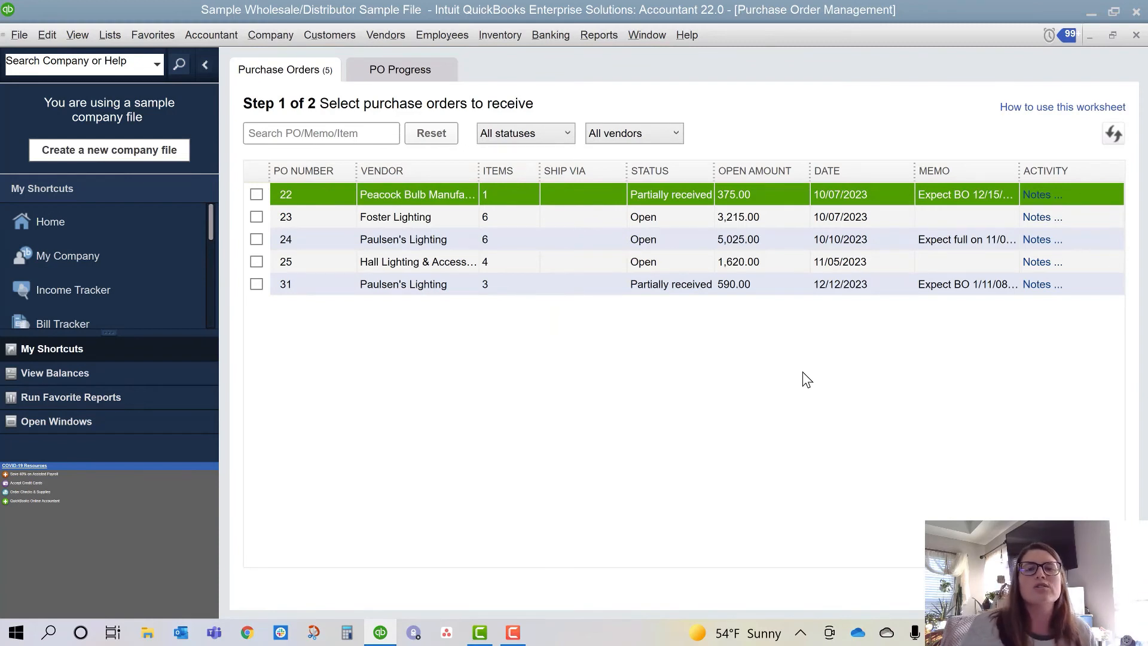
{"action": "mouse_move", "coordinate": [731, 395]}
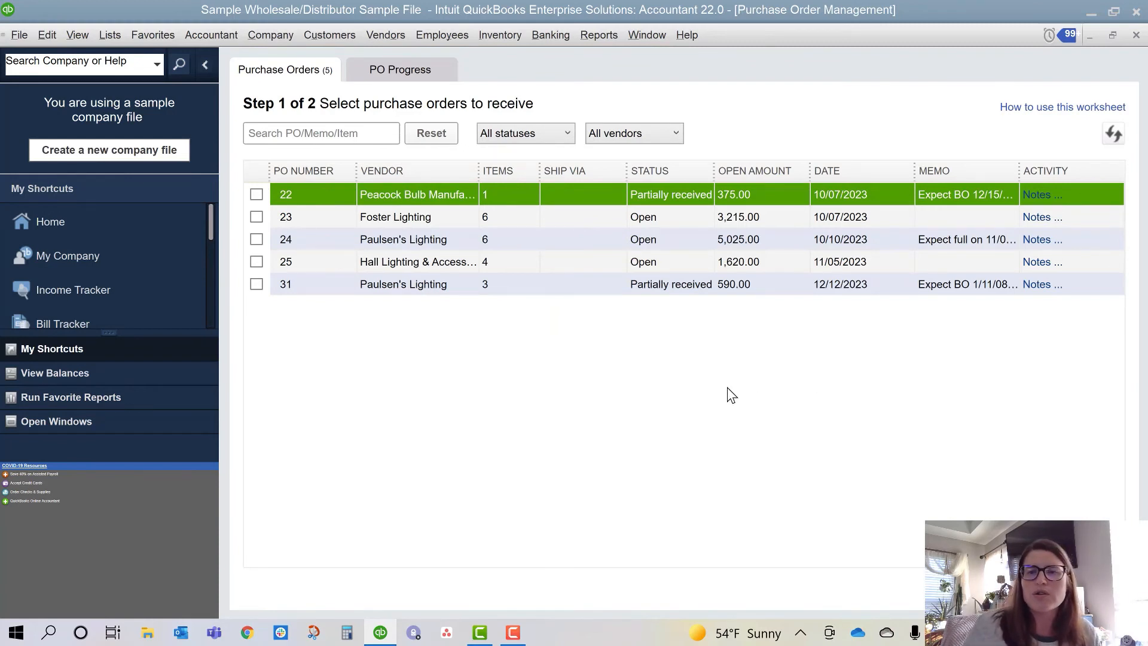
{"action": "mouse_move", "coordinate": [1043, 194]}
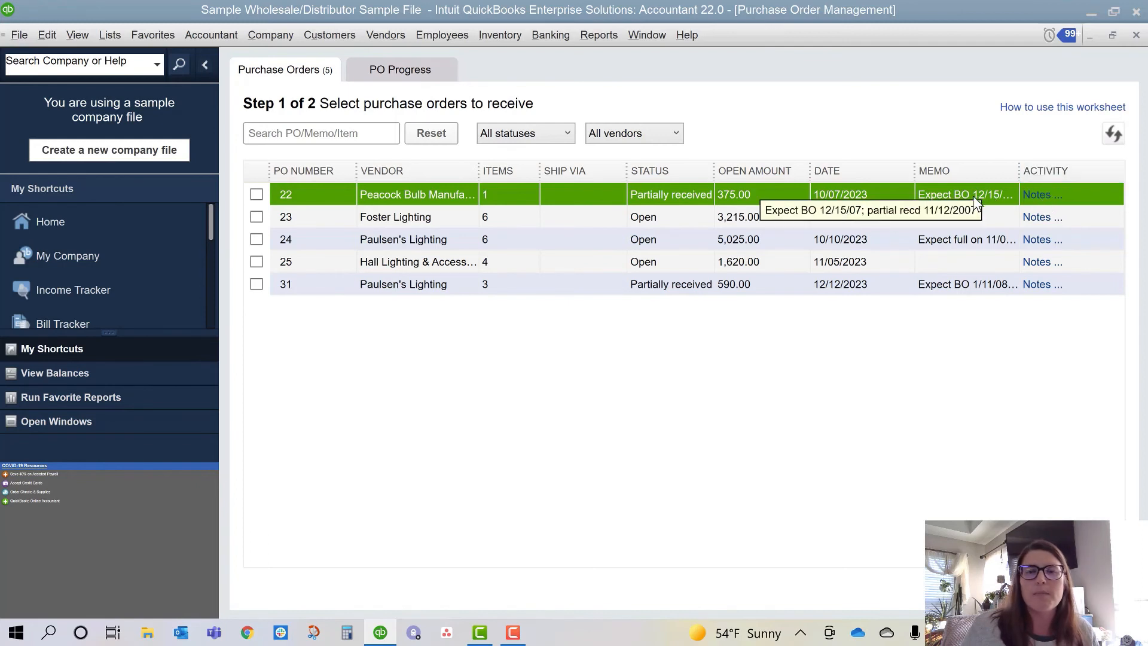
{"action": "mouse_move", "coordinate": [662, 202]}
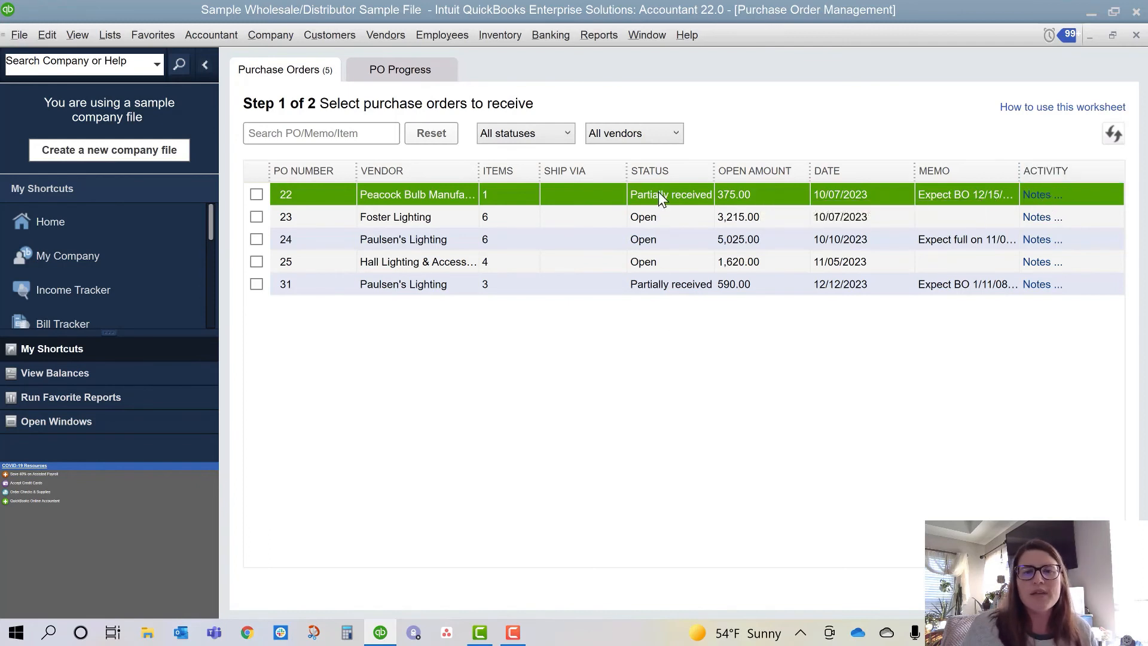
{"action": "mouse_move", "coordinate": [671, 304]}
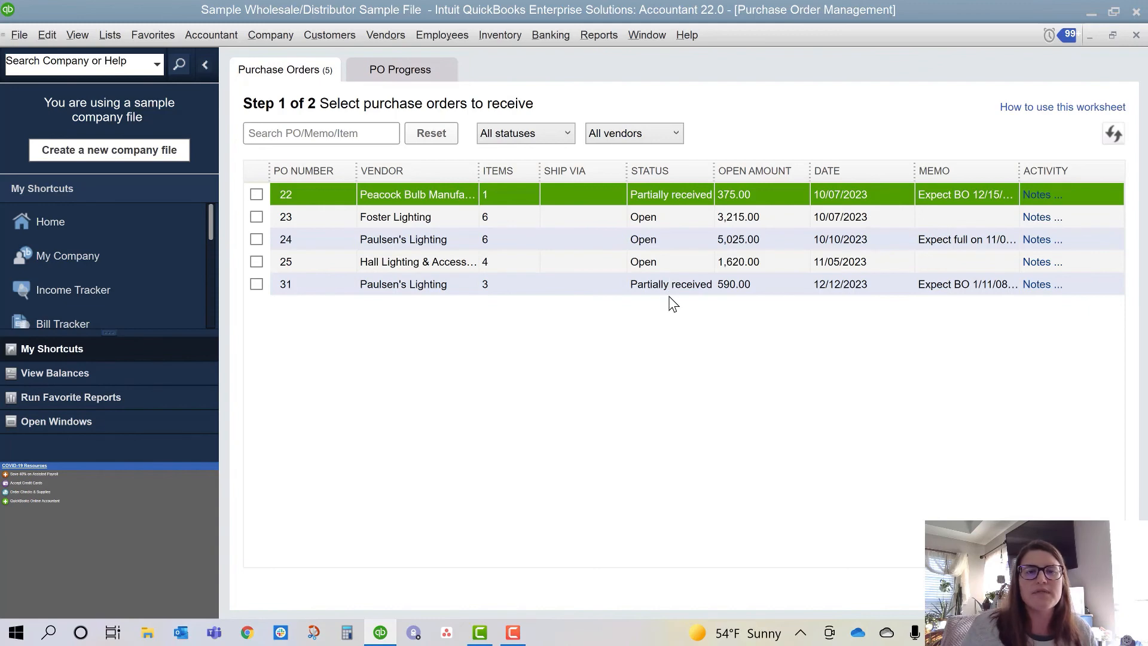
{"action": "mouse_move", "coordinate": [344, 103]}
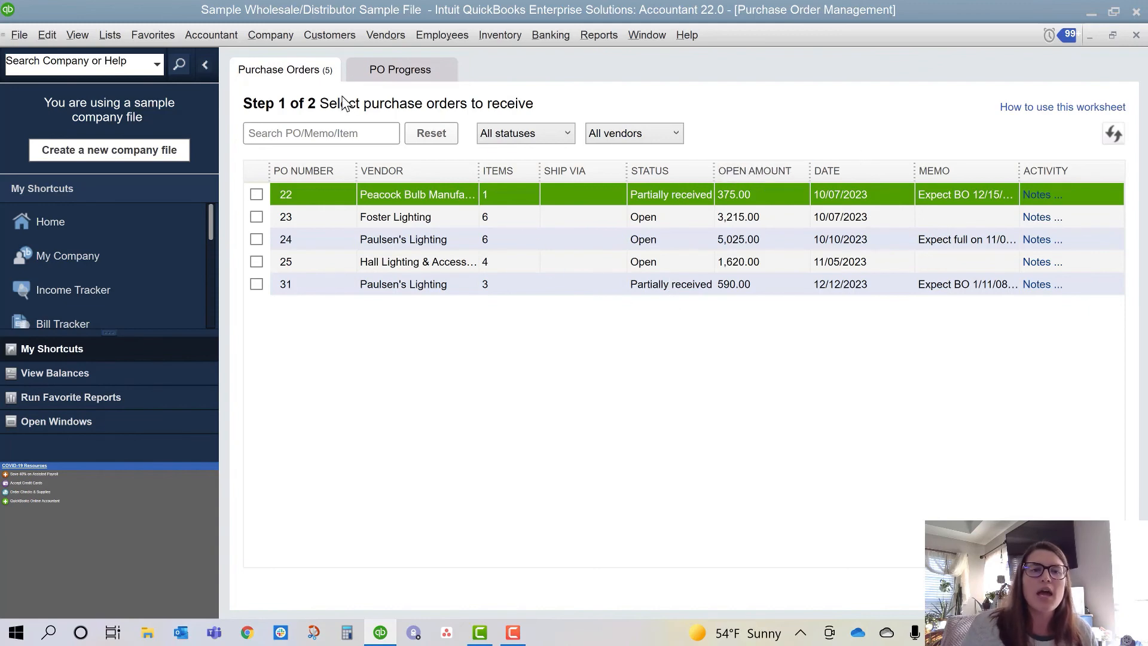
{"action": "left_click", "coordinate": [400, 69]}
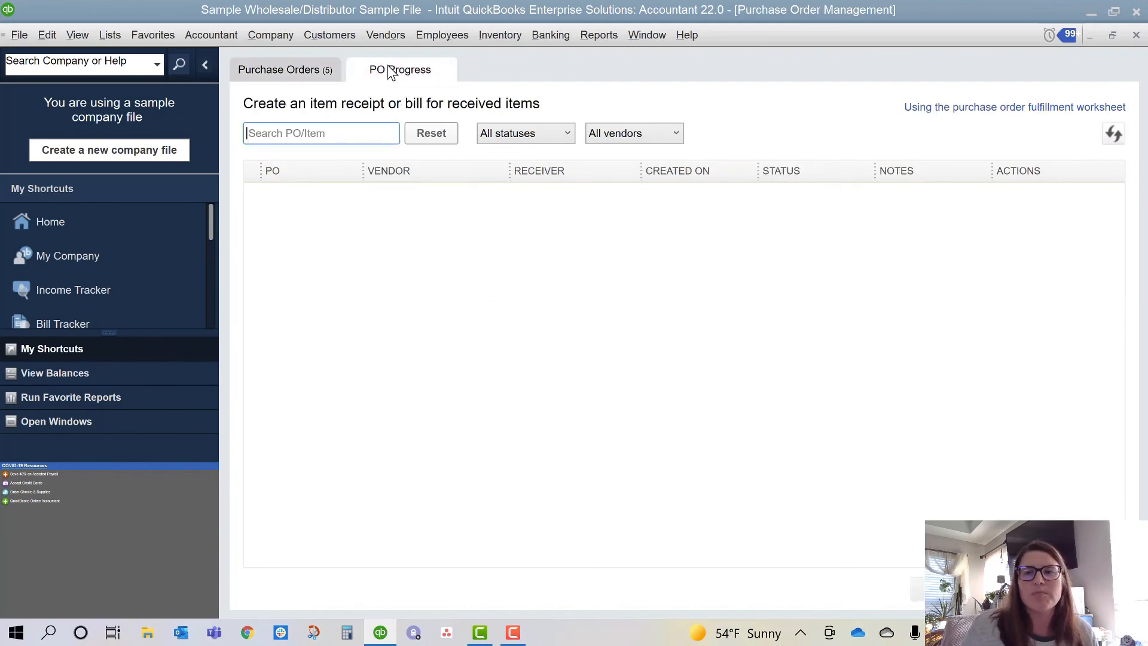
{"action": "mouse_move", "coordinate": [1112, 134]}
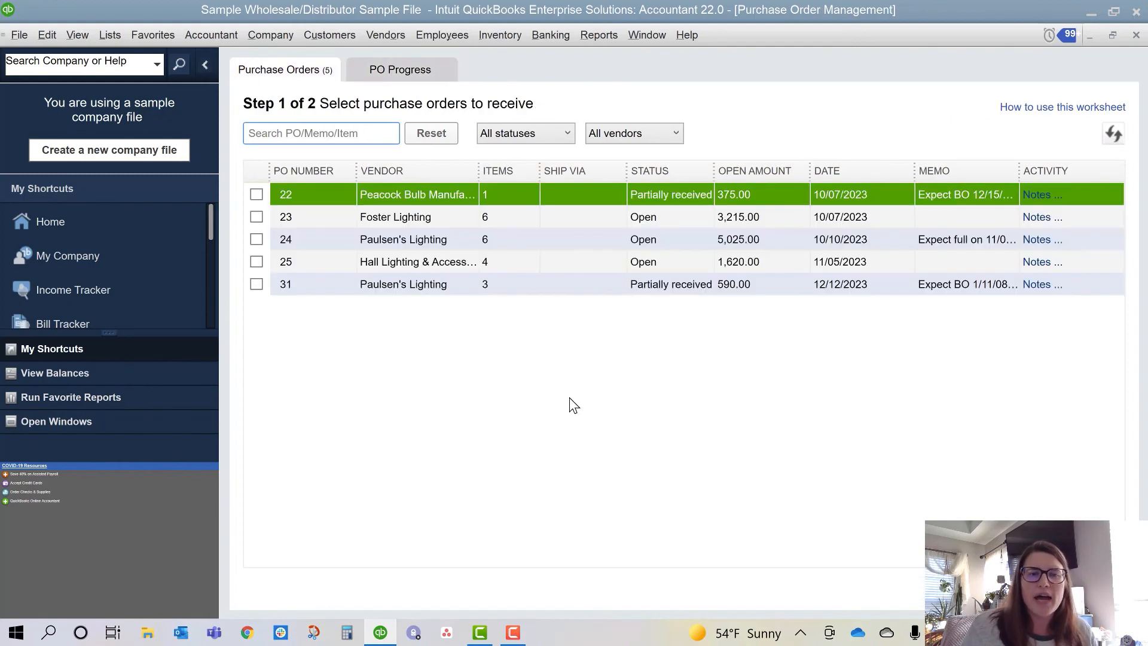
{"action": "mouse_move", "coordinate": [573, 439]}
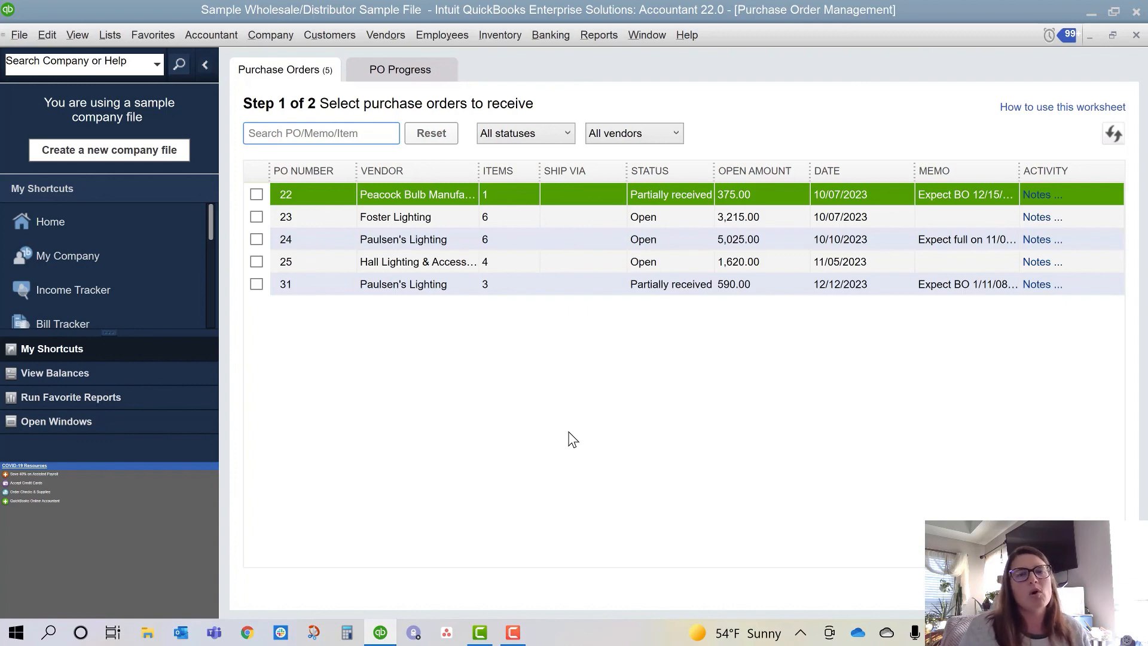
{"action": "mouse_move", "coordinate": [568, 418]}
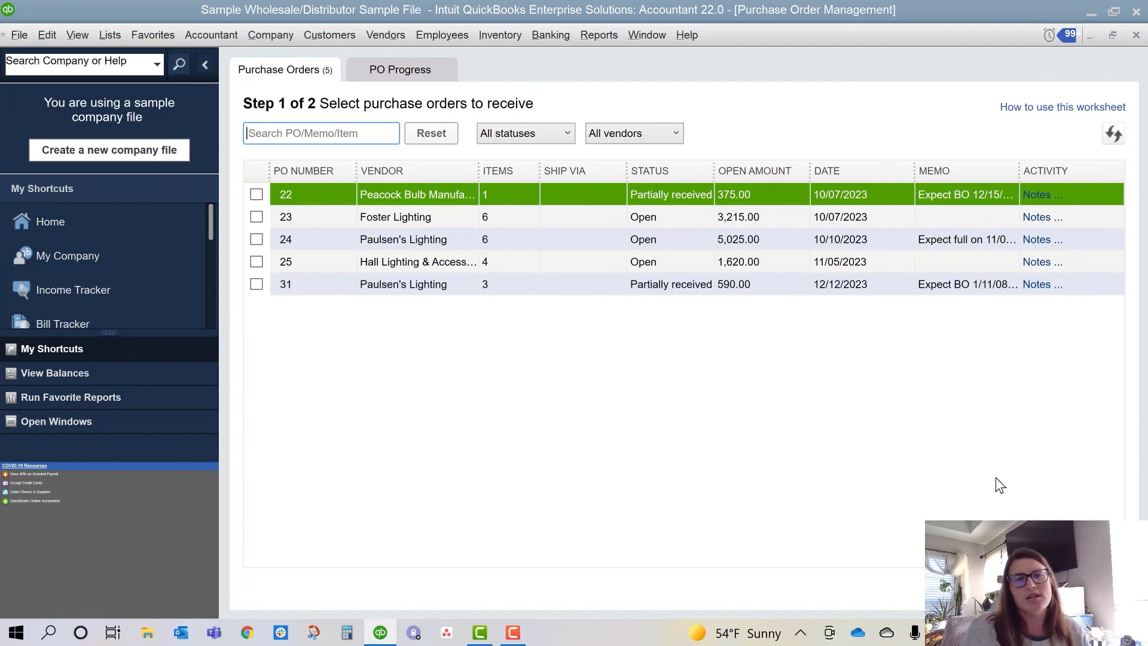
{"action": "mouse_move", "coordinate": [988, 483]}
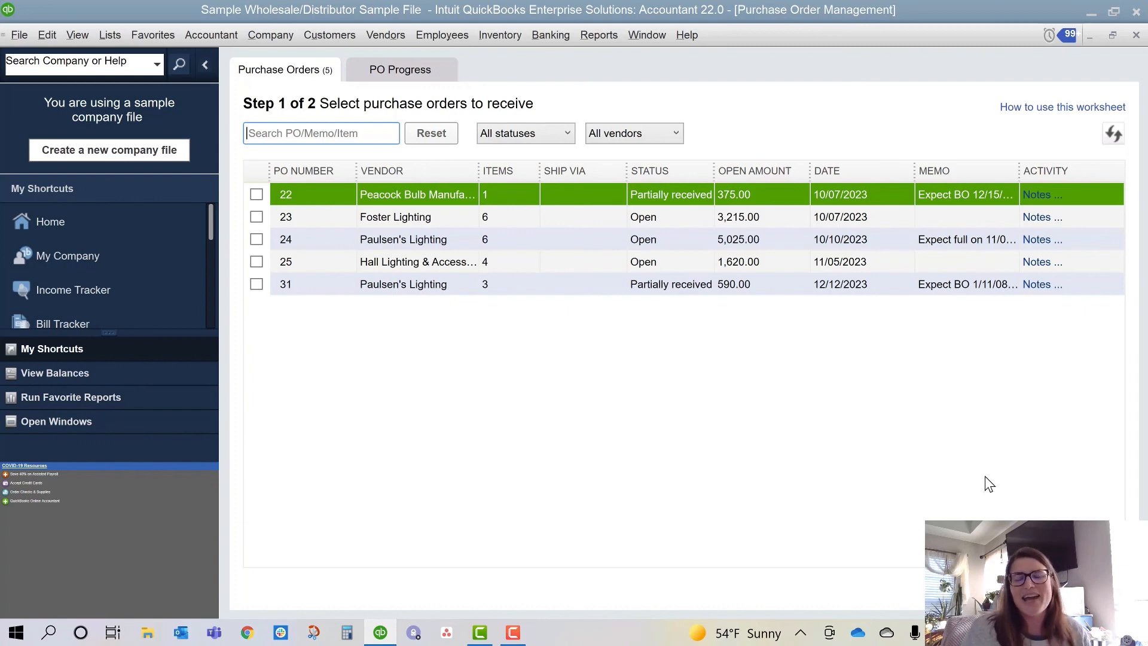